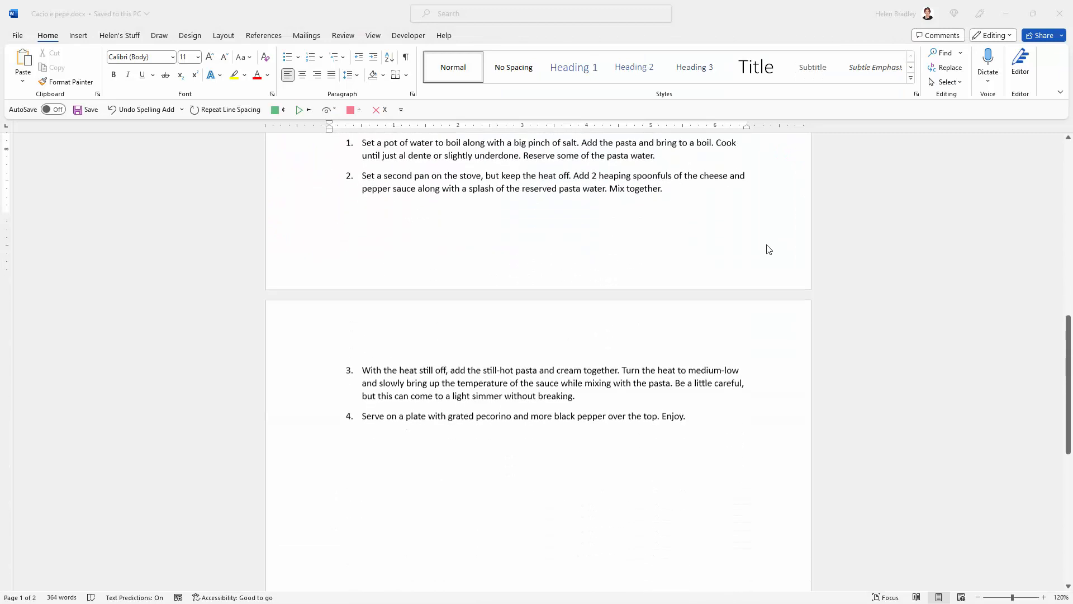
# Close the browser and return to the recipe document.
pyautogui.scroll(3)
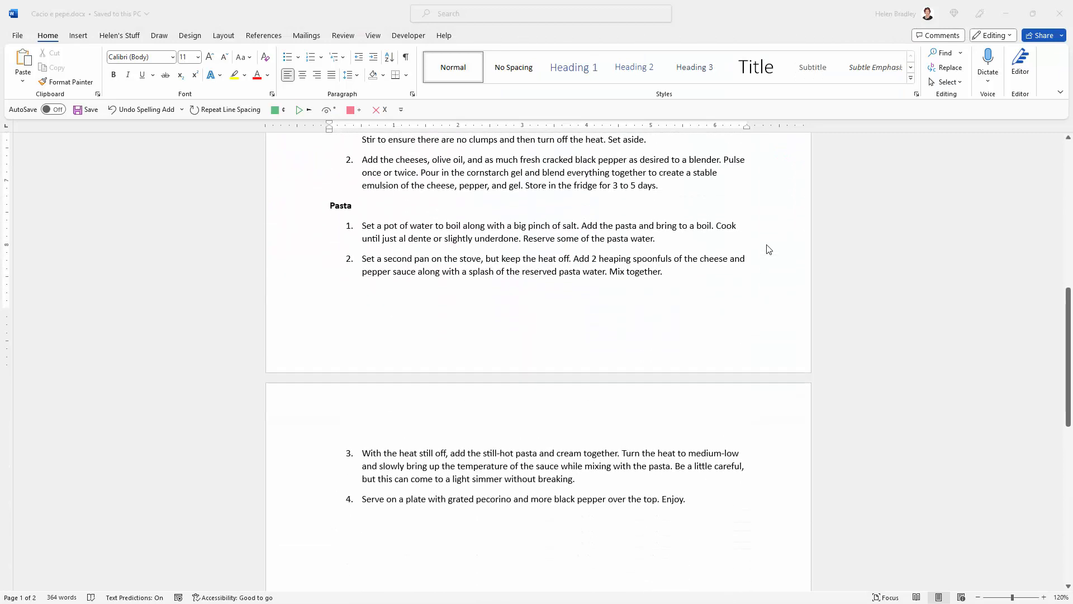
pyautogui.scroll(3)
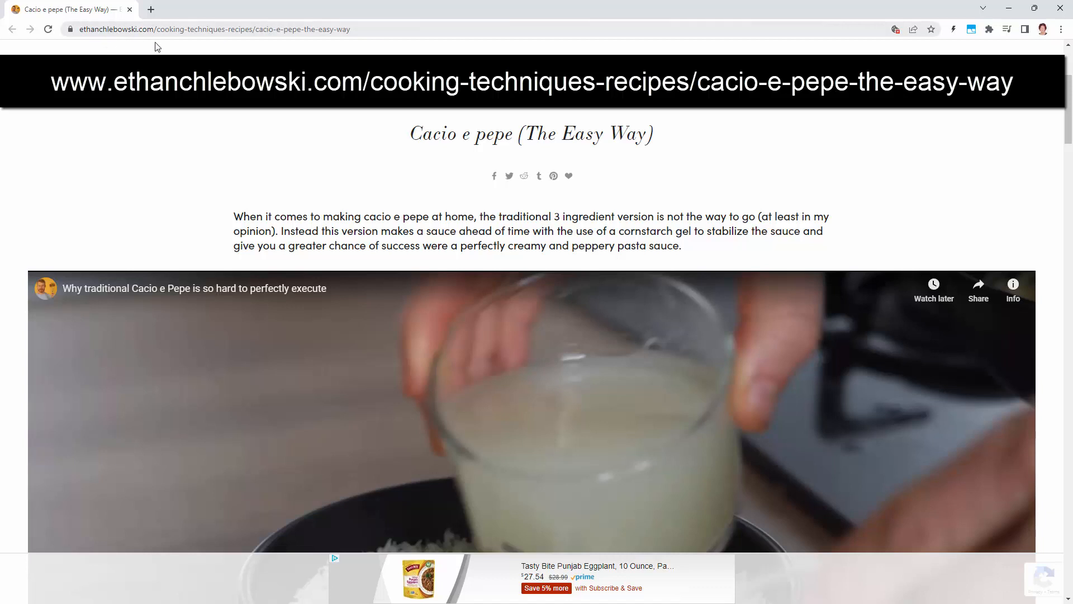
pyautogui.moveTo(421, 164)
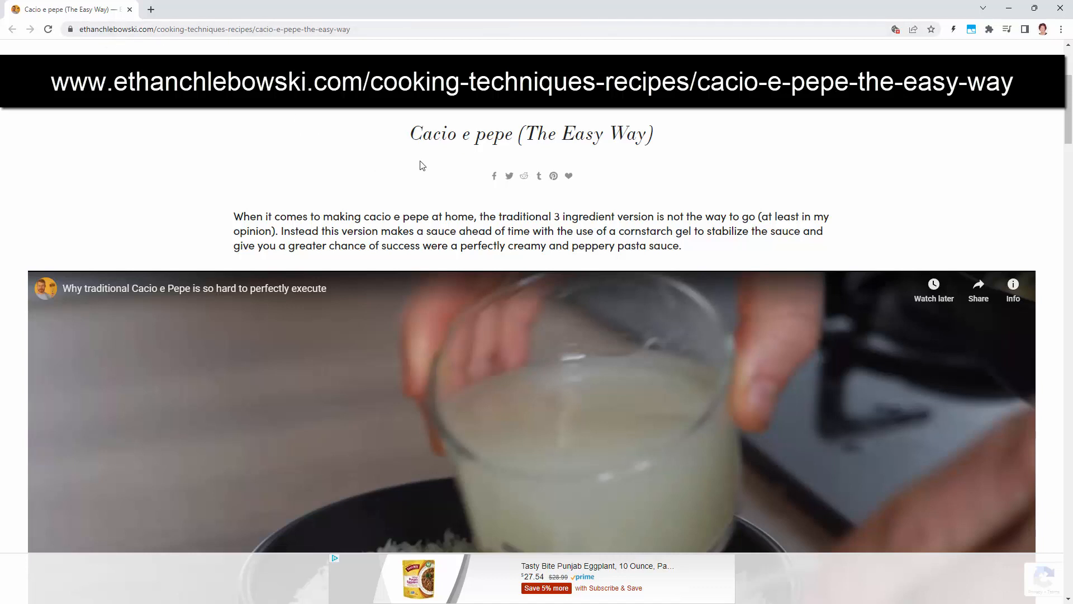
pyautogui.moveTo(616, 164)
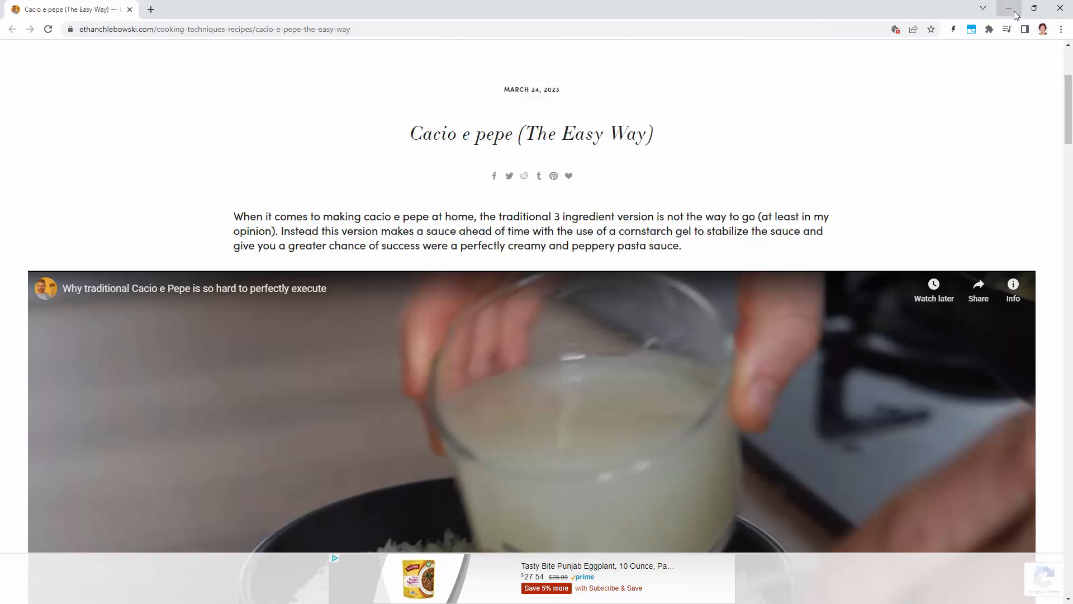
pyautogui.click(1009, 7)
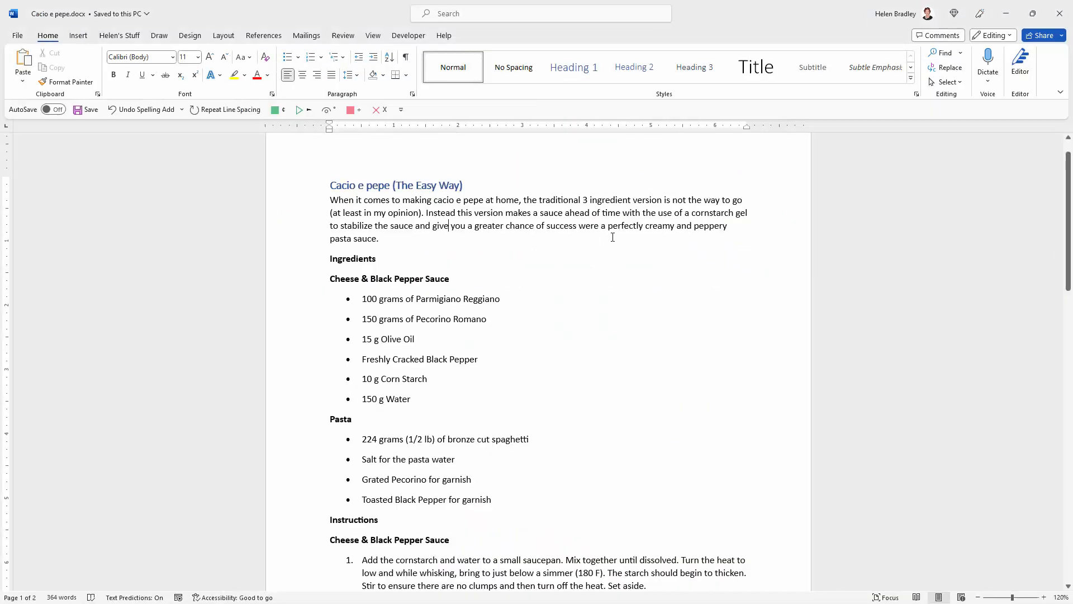
pyautogui.moveTo(576, 320)
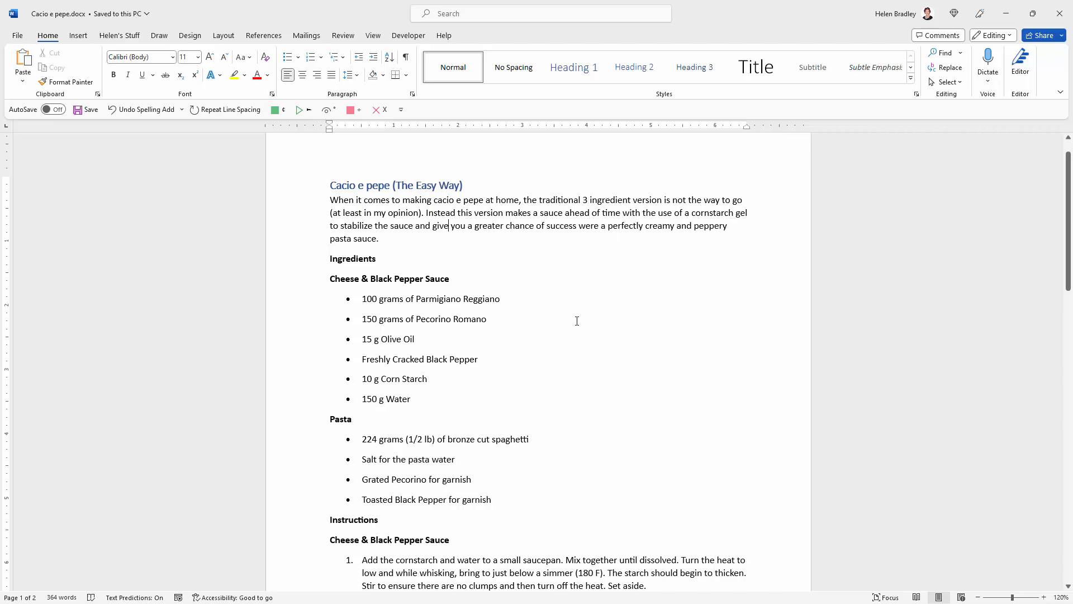
pyautogui.moveTo(533, 292)
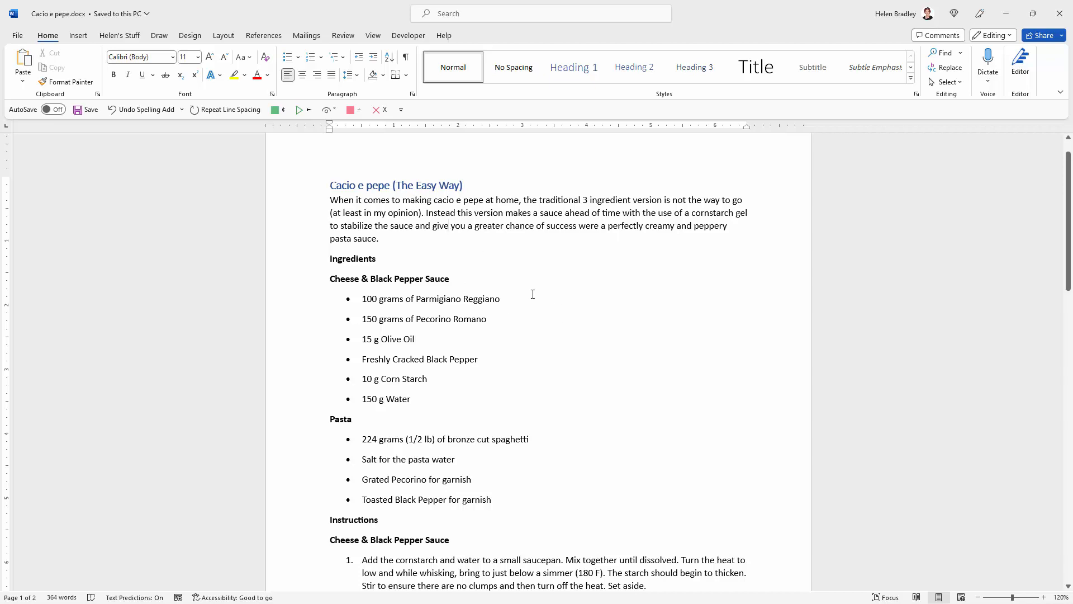
# Turn on the ruler from the View tab and drag the top margin upward.
pyautogui.scroll(-3)
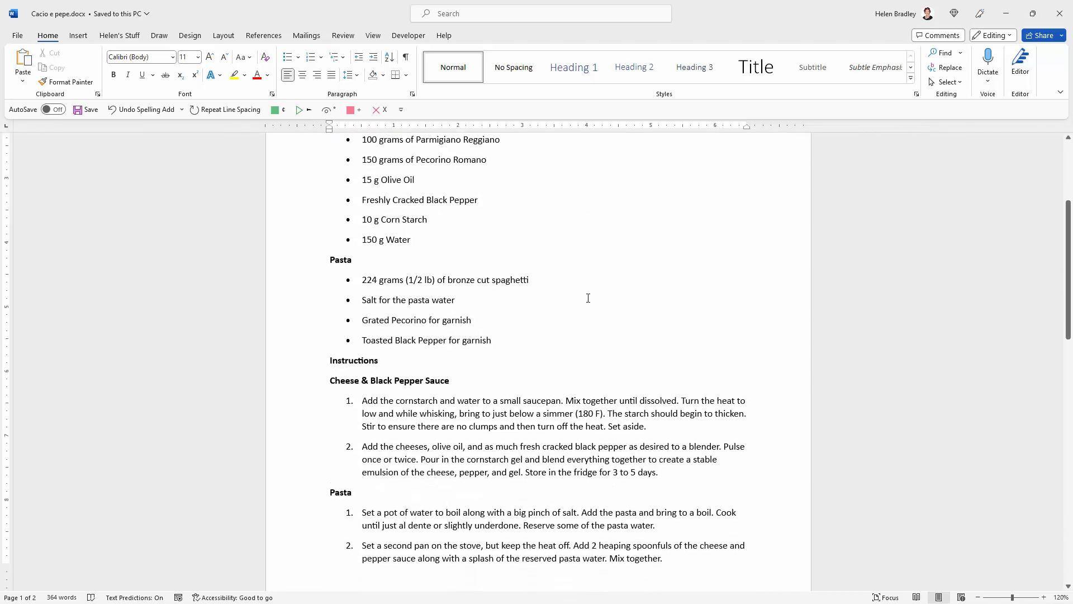
pyautogui.scroll(3)
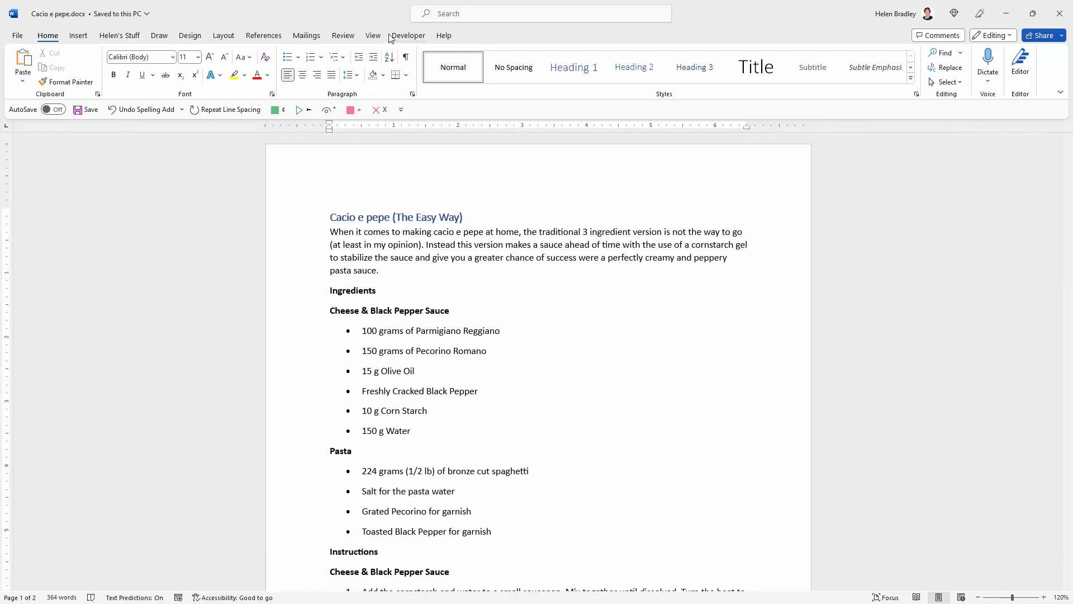
pyautogui.click(372, 35)
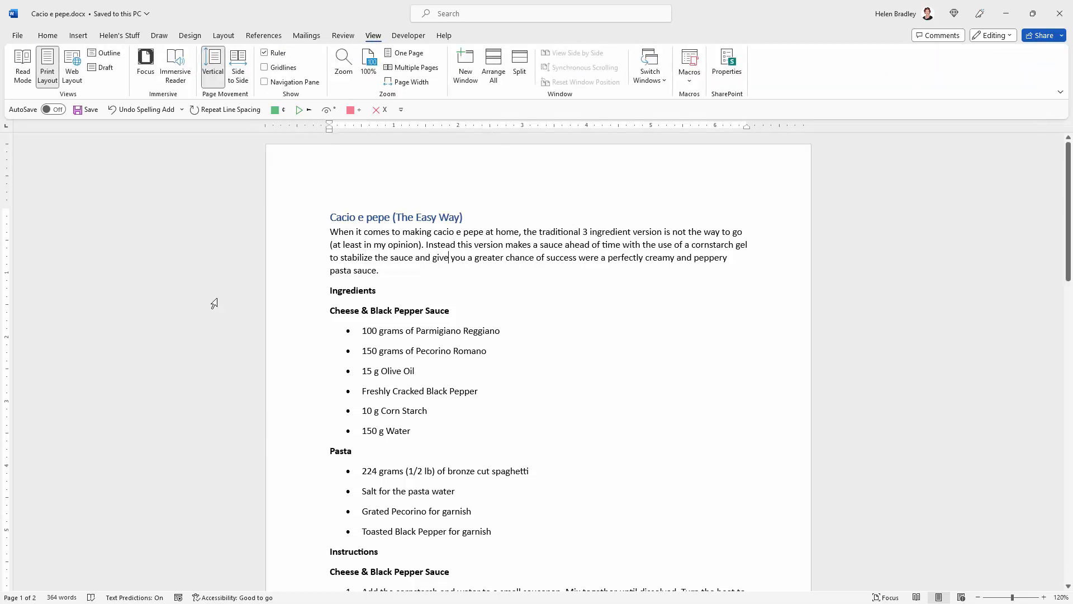
pyautogui.moveTo(10, 222)
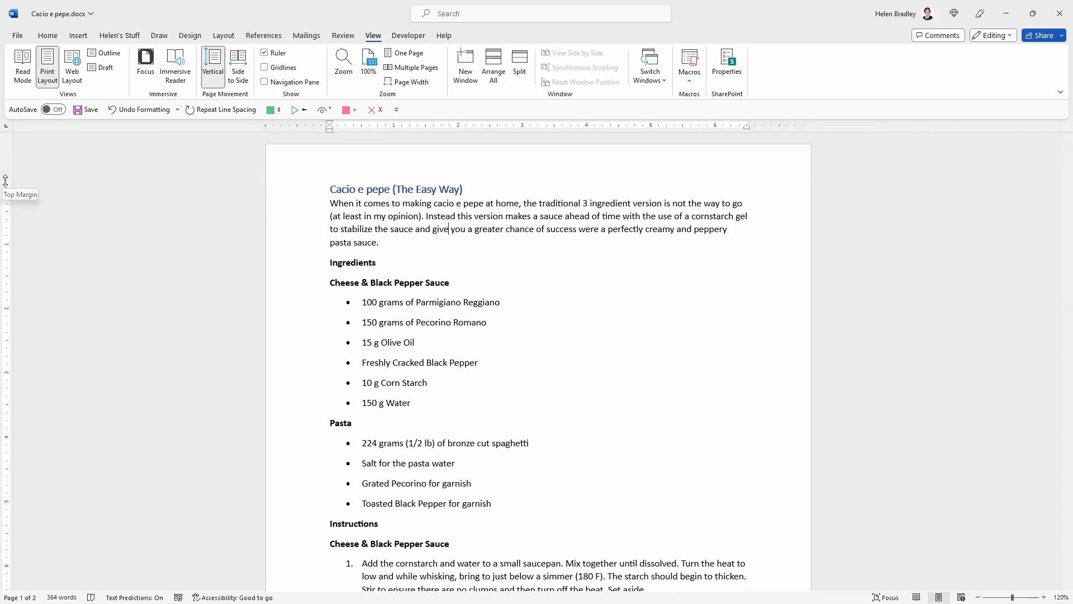
pyautogui.scroll(-3)
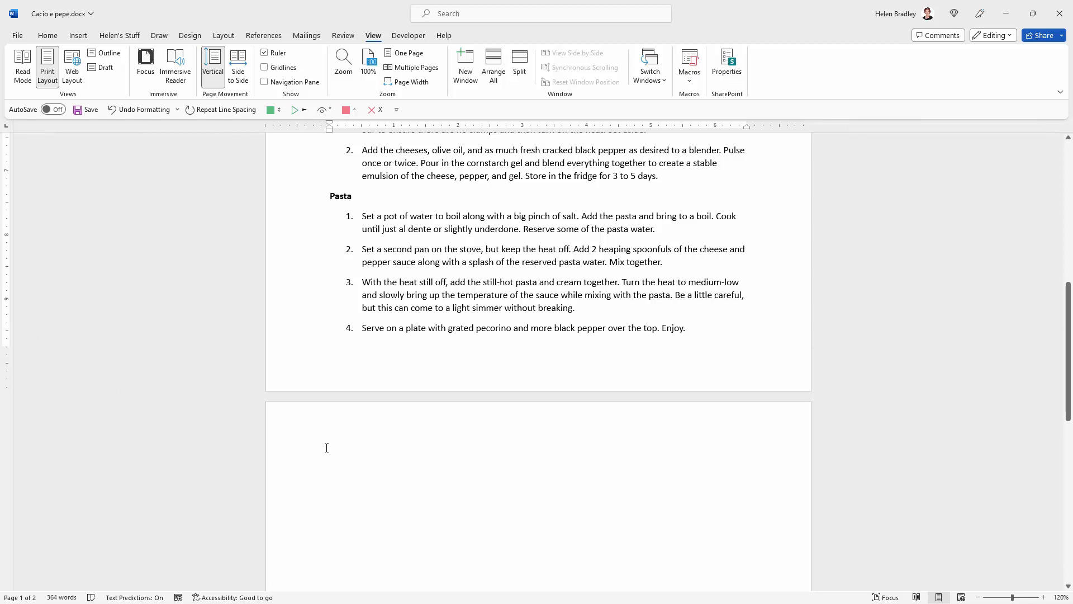
pyautogui.moveTo(181, 153)
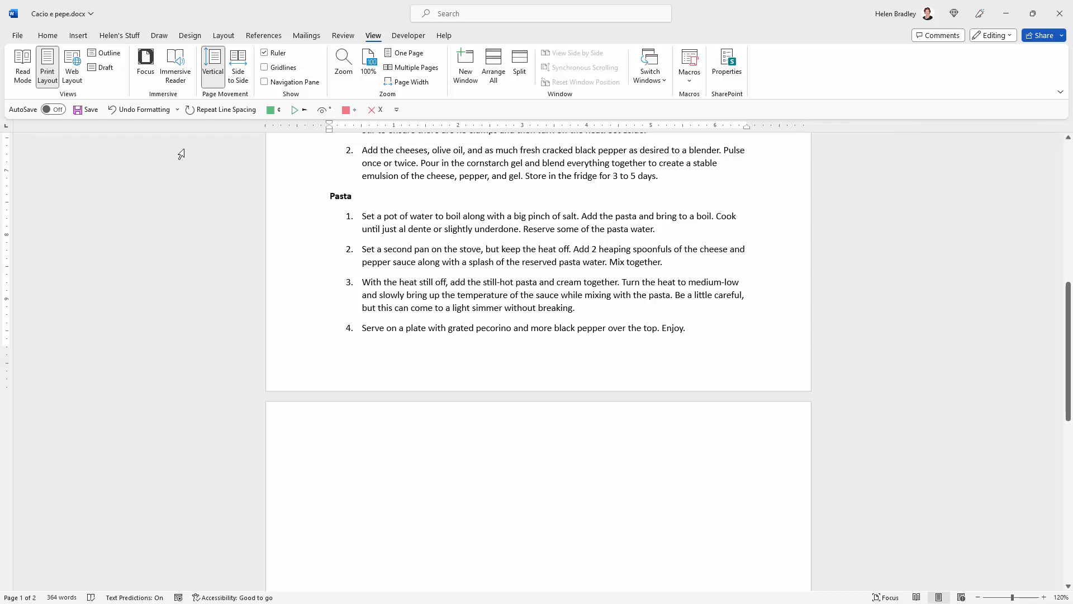
# Show formatting marks, delete the trailing empty paragraph, then hide the marks again.
pyautogui.click(47, 35)
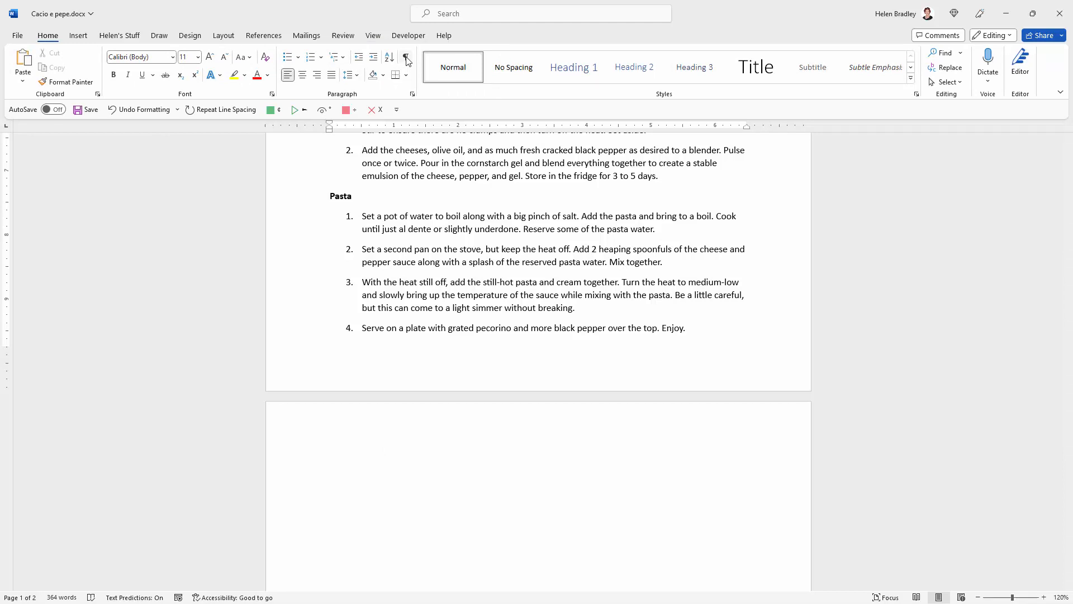
pyautogui.click(405, 57)
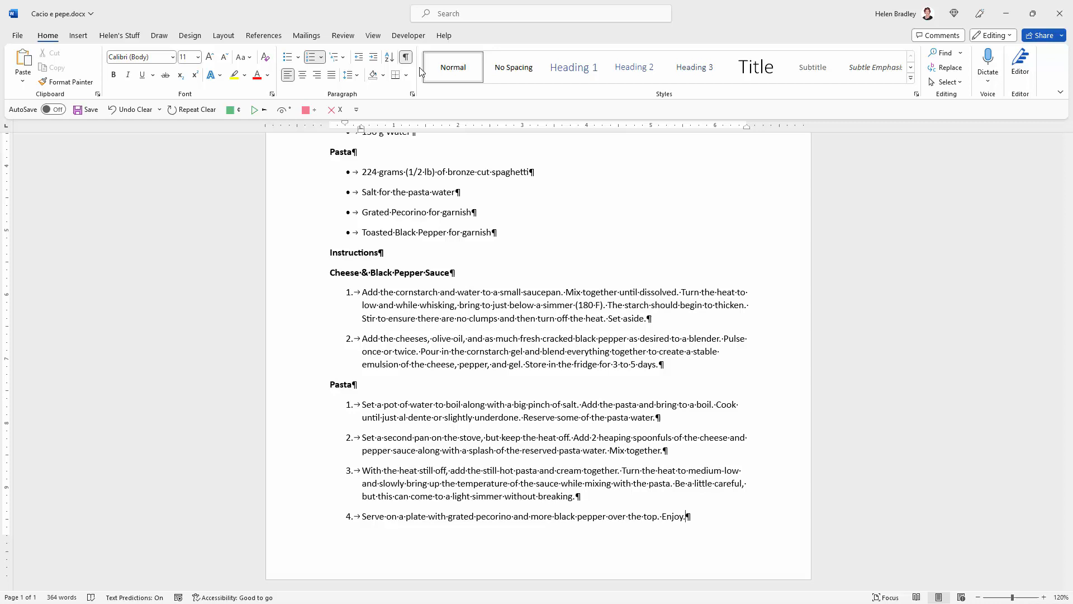
pyautogui.click(405, 57)
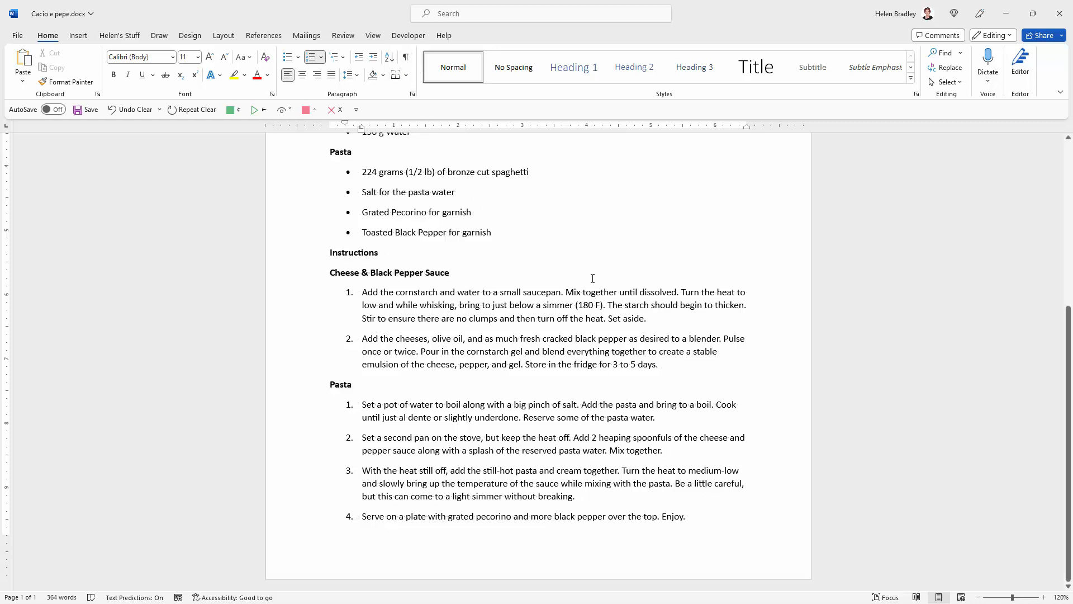
# Drag the left margin boundary leftward on the horizontal ruler.
pyautogui.scroll(3)
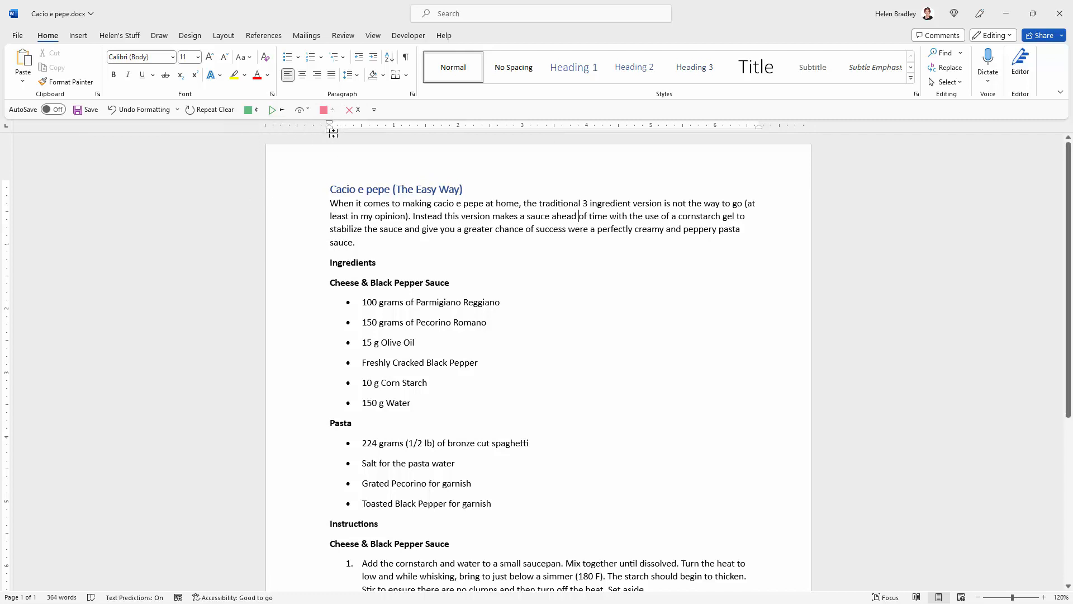
pyautogui.moveTo(329, 125)
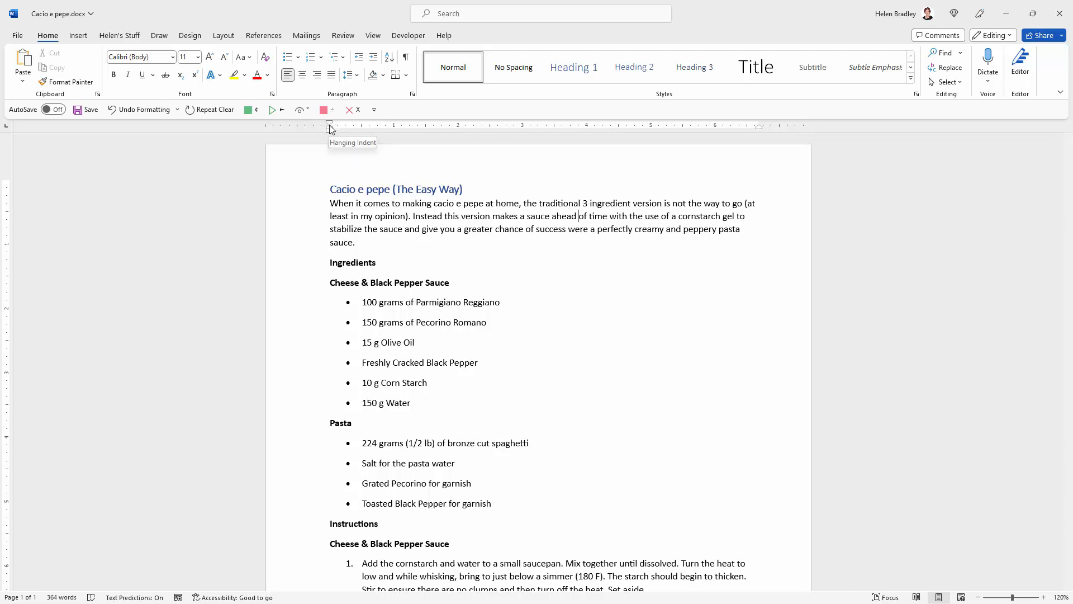
pyautogui.moveTo(329, 124)
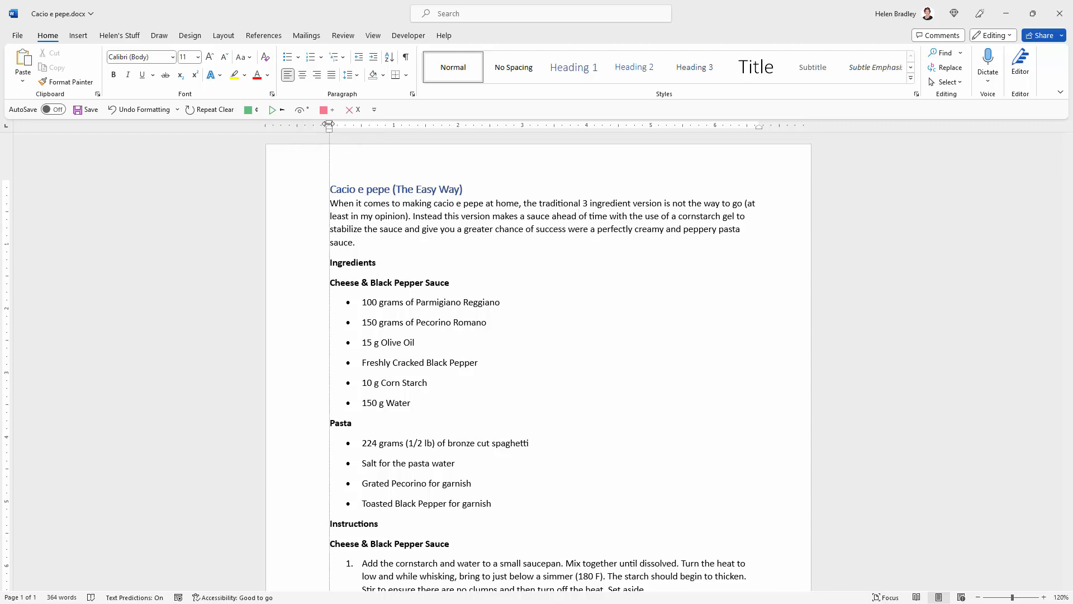
pyautogui.moveTo(328, 125); pyautogui.dragTo(317, 125)
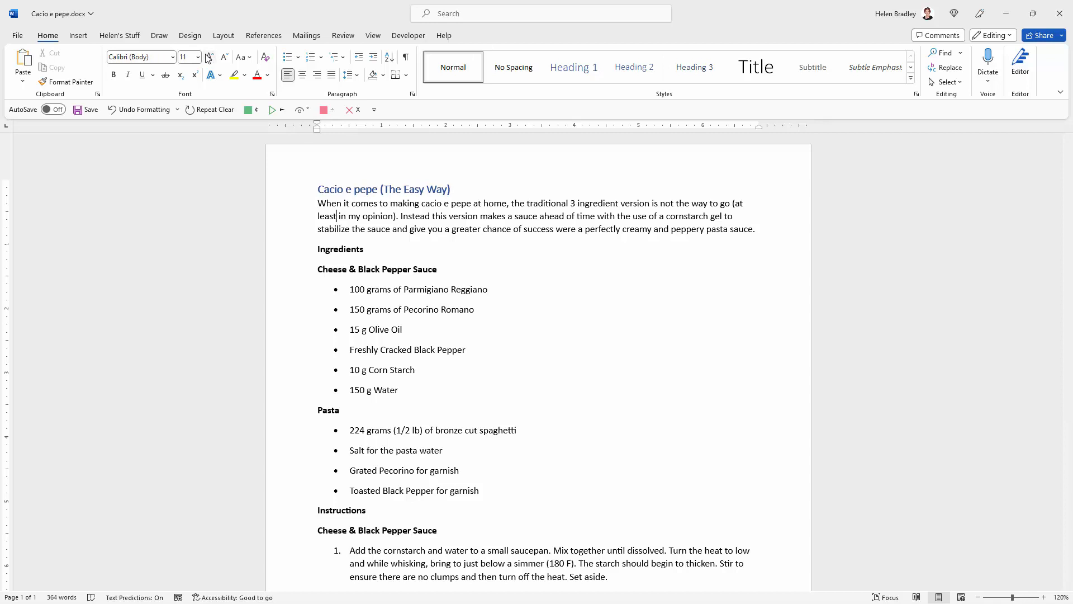
pyautogui.moveTo(329, 204)
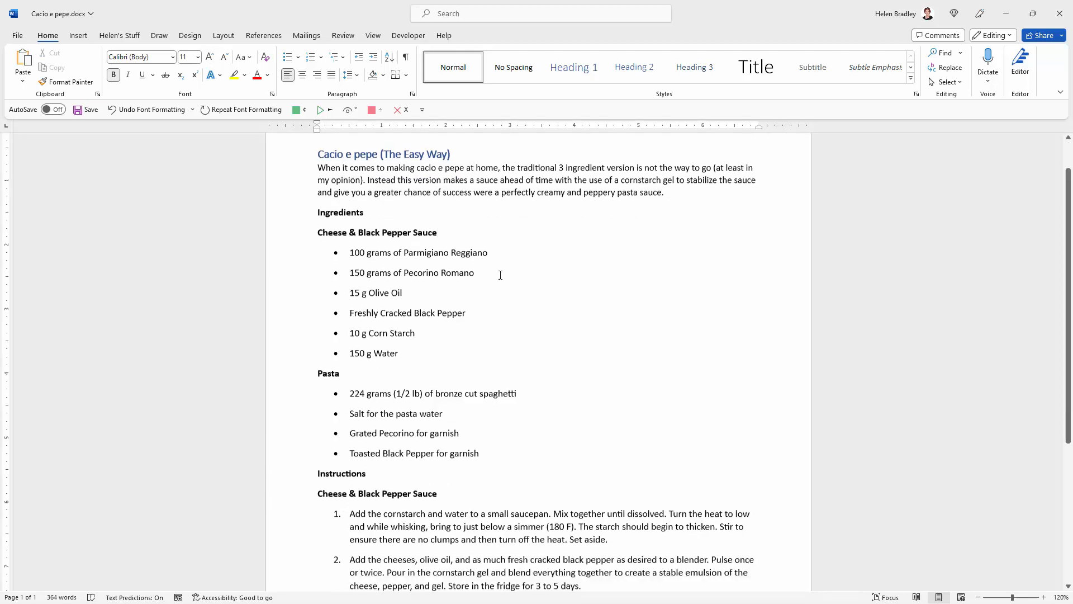
# Set Spacing After to 4 pt for the selected ingredient lists.
pyautogui.scroll(-3)
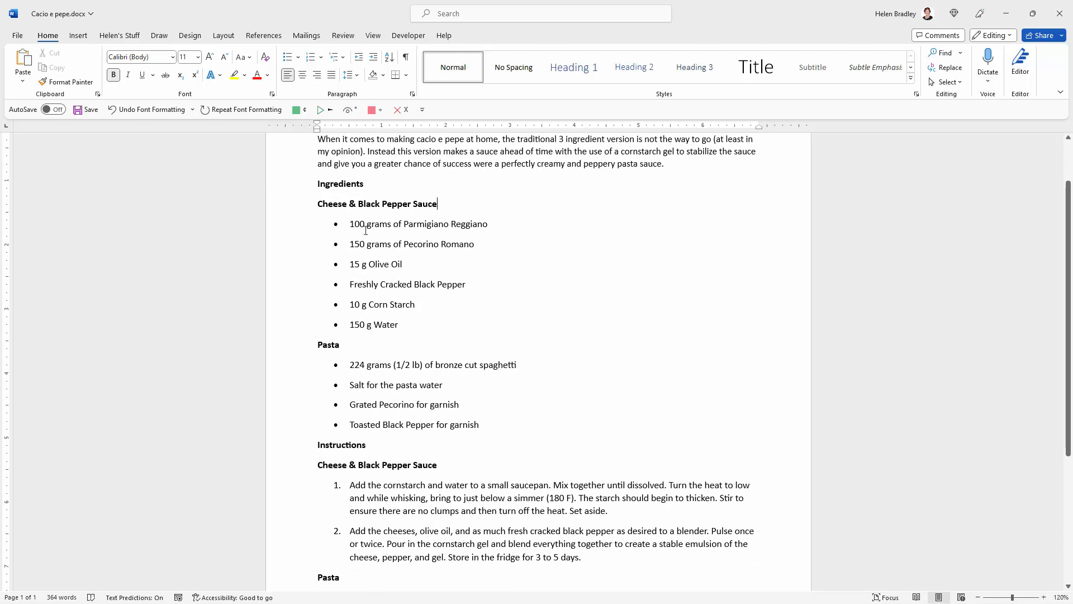
pyautogui.moveTo(407, 324)
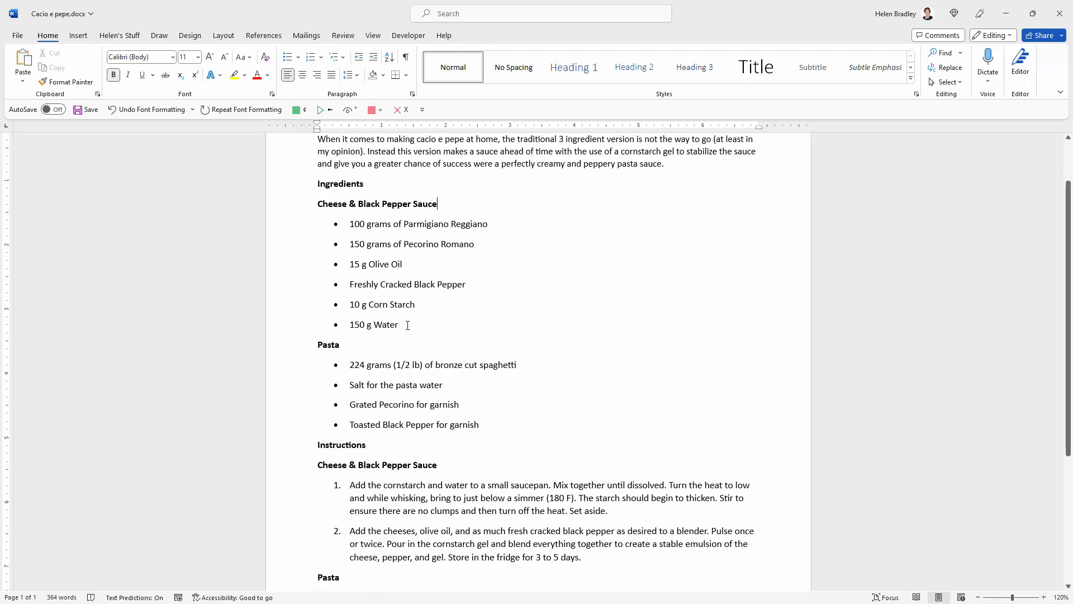
pyautogui.moveTo(484, 424)
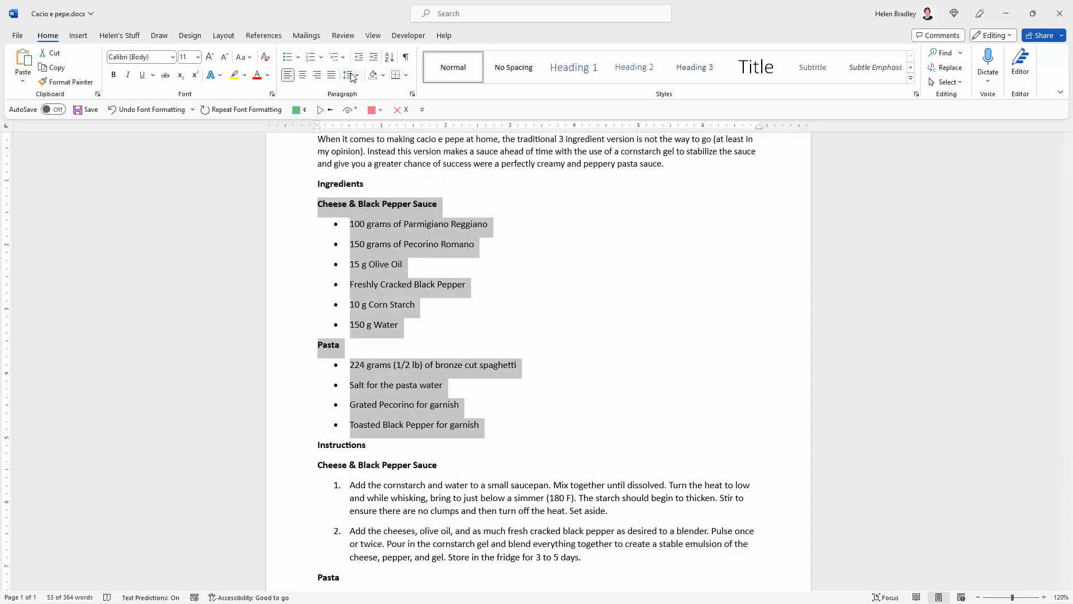
pyautogui.click(348, 76)
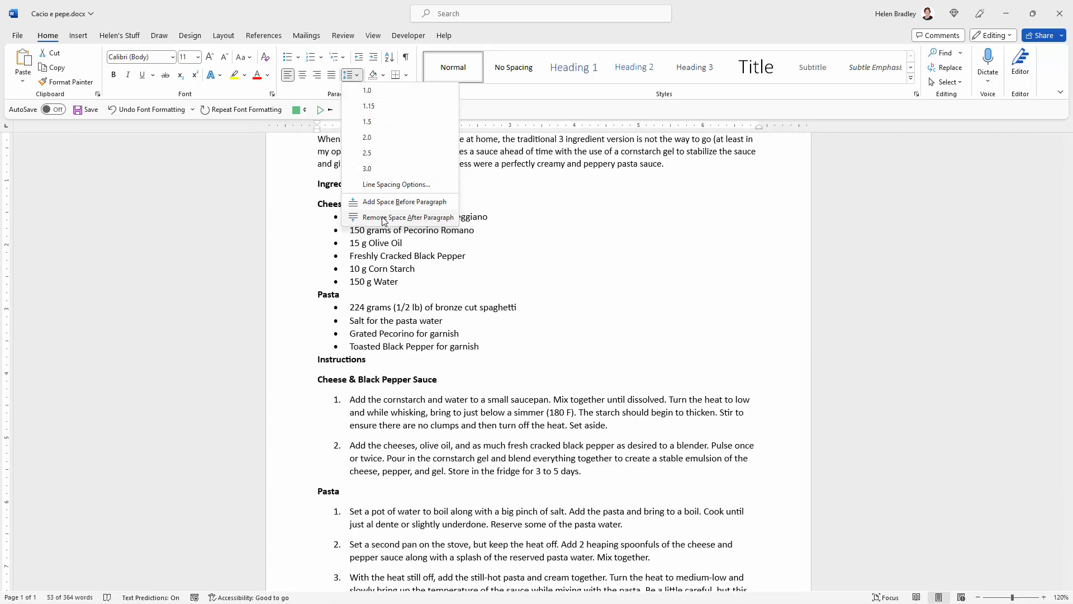
pyautogui.click(395, 185)
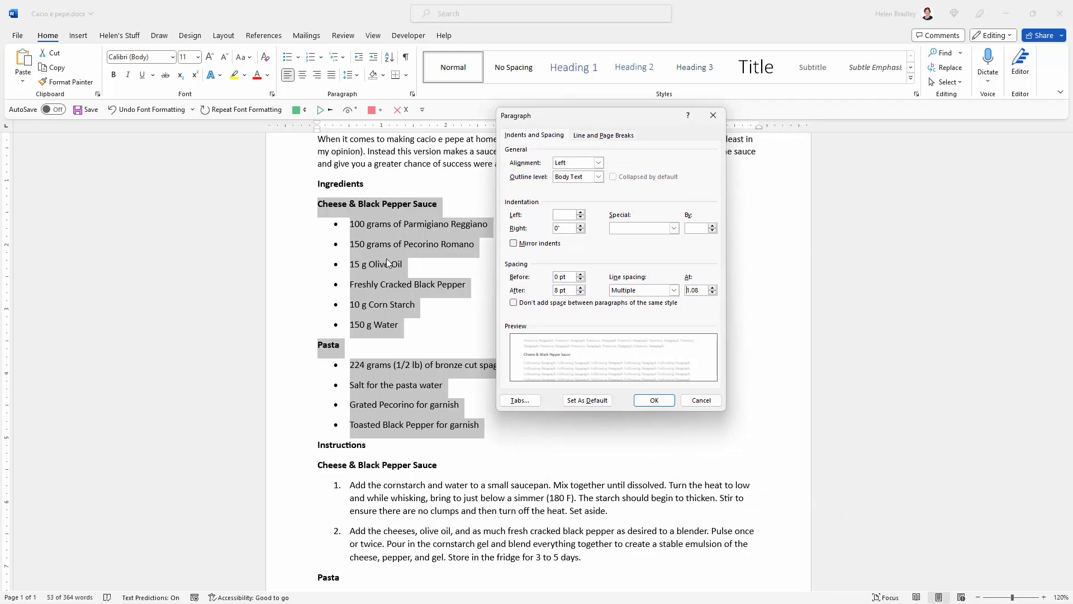
pyautogui.moveTo(369, 241)
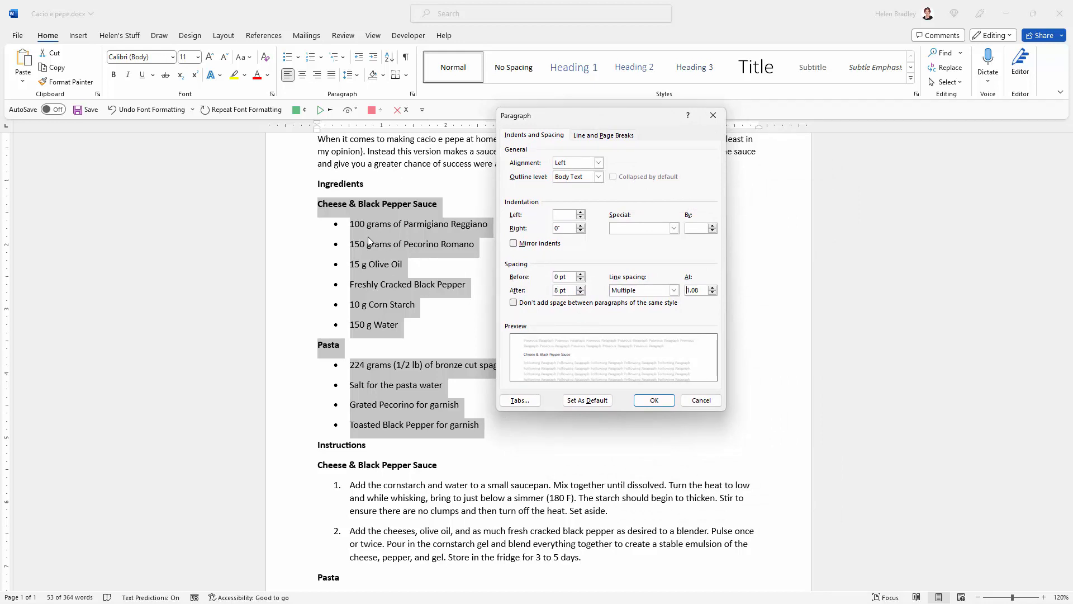
pyautogui.moveTo(552, 306)
pyautogui.write('4')
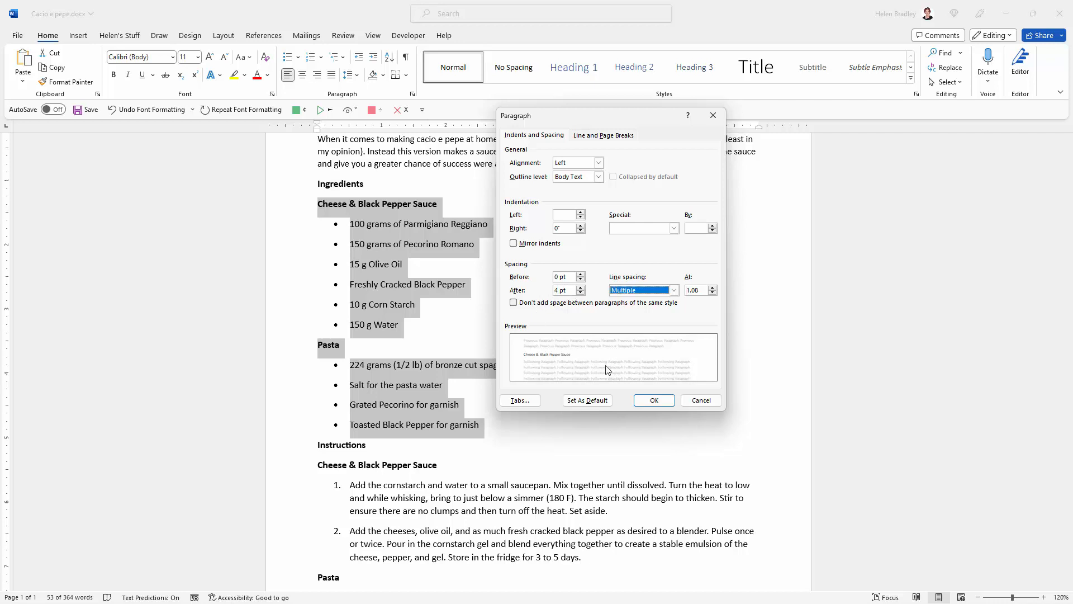
pyautogui.click(652, 400)
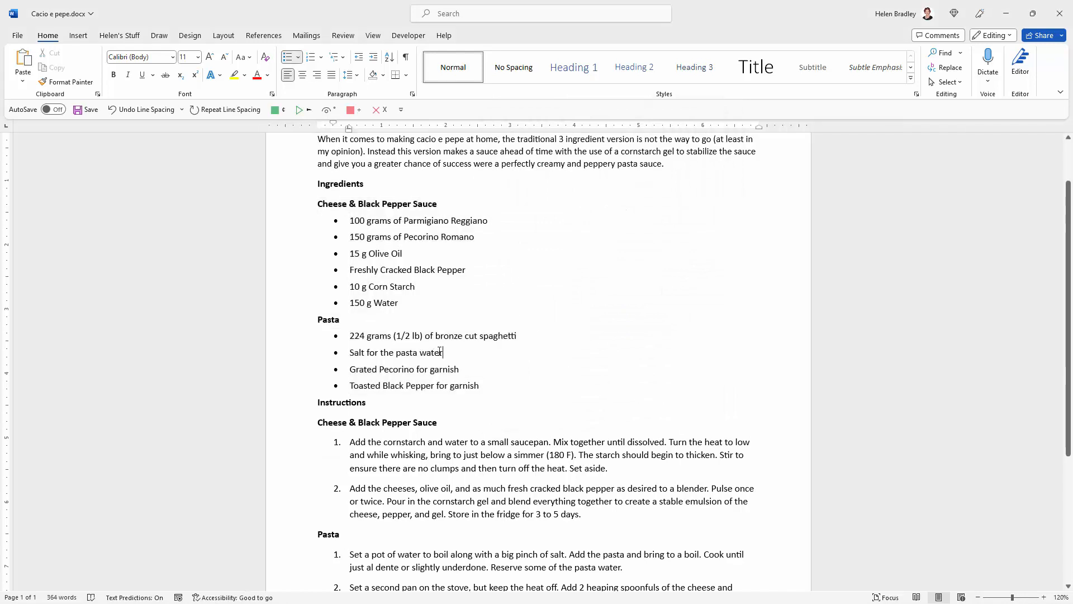
pyautogui.moveTo(464, 370)
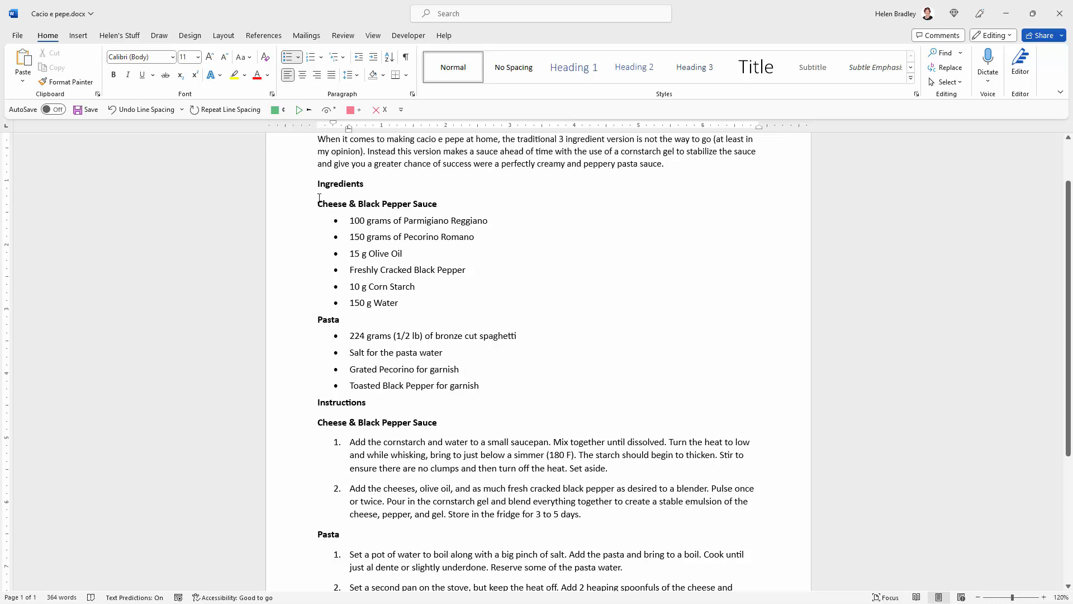
pyautogui.moveTo(625, 244)
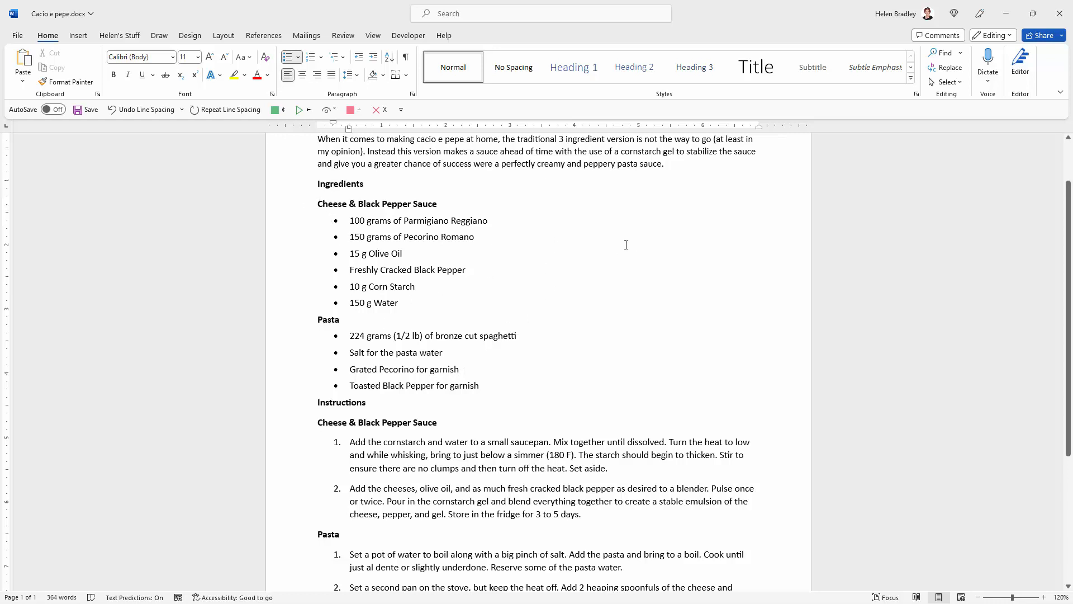
pyautogui.moveTo(297, 208)
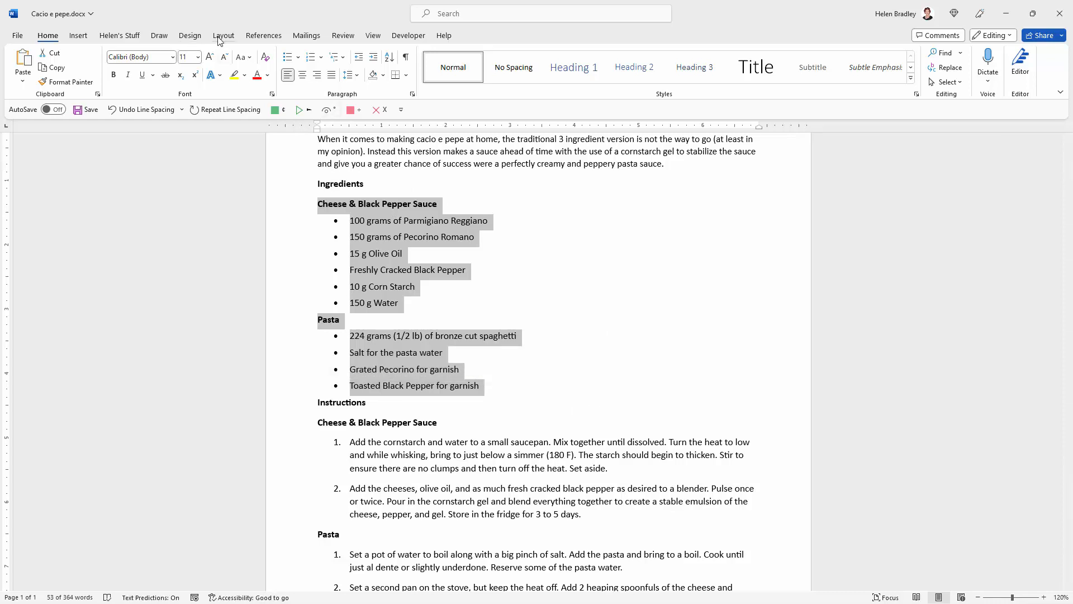
# Apply a Two-column layout with Line between to the ingredients.
pyautogui.click(223, 35)
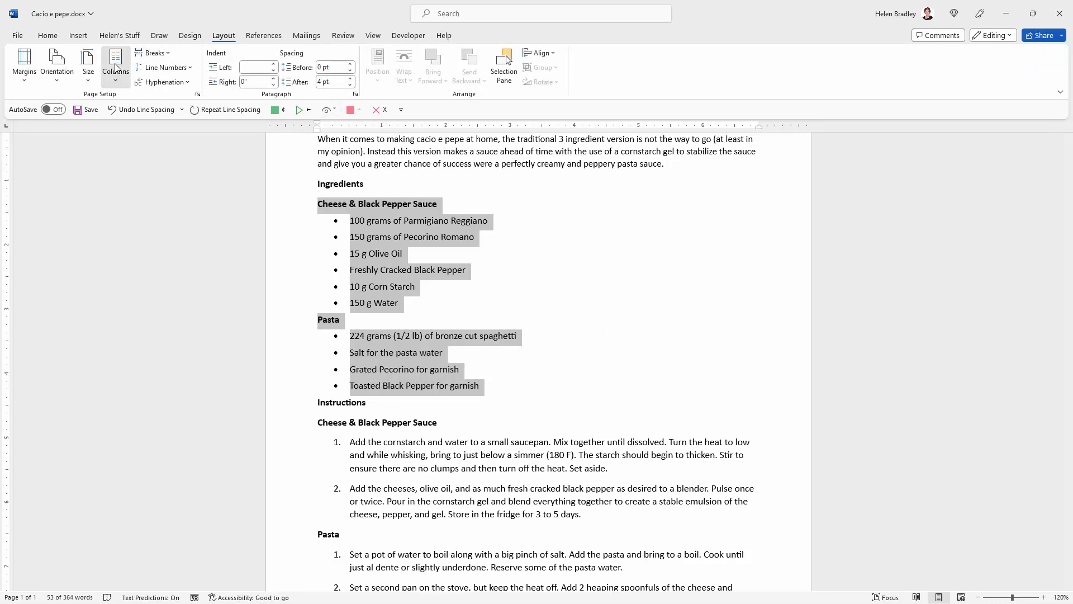
pyautogui.click(115, 61)
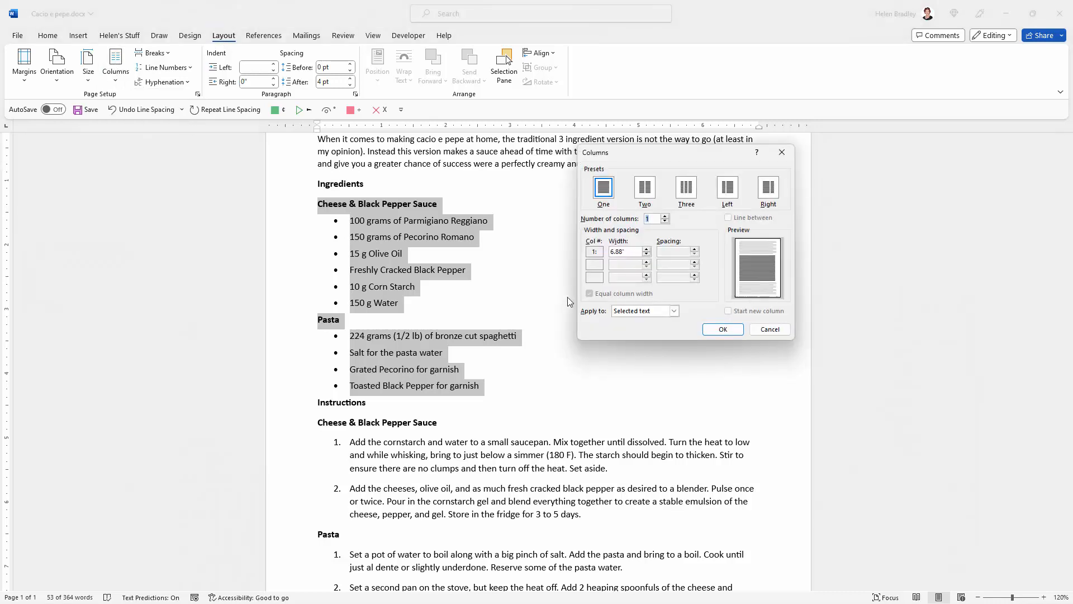
pyautogui.moveTo(643, 190)
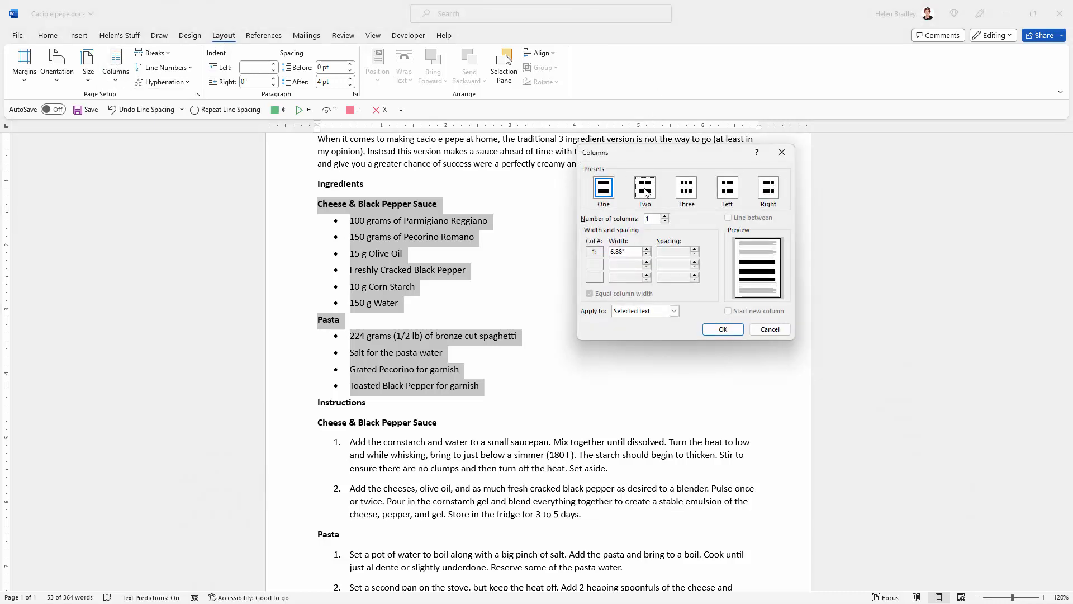
pyautogui.click(644, 190)
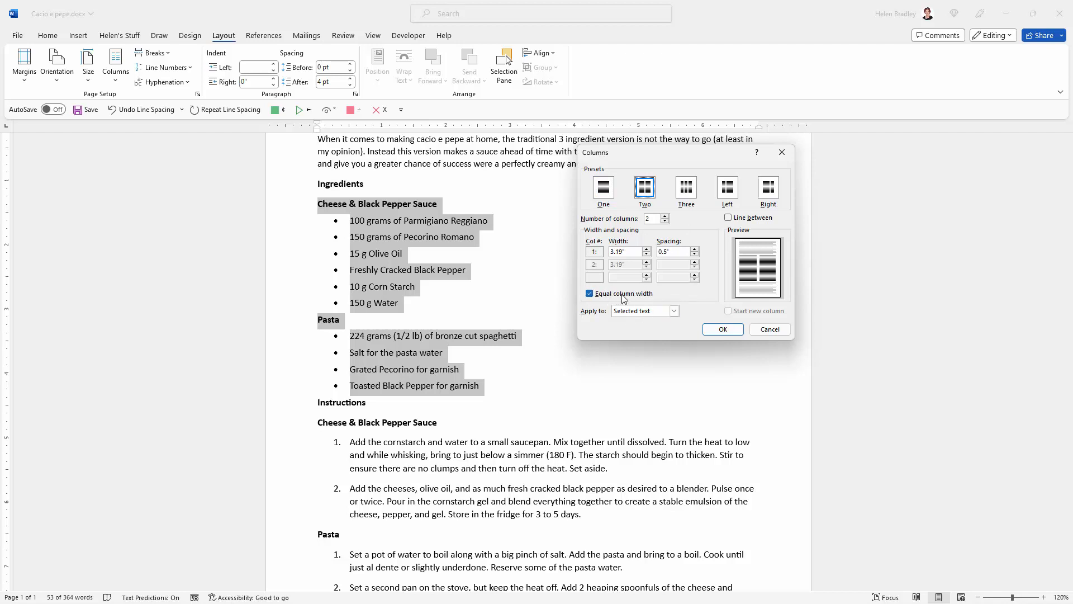
pyautogui.moveTo(729, 239)
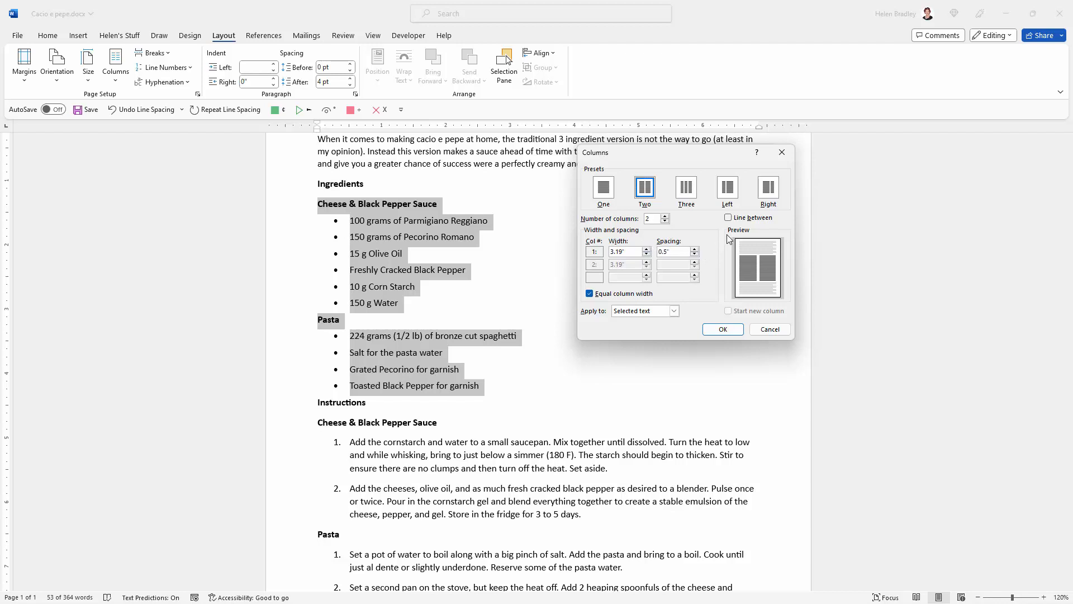
pyautogui.click(728, 217)
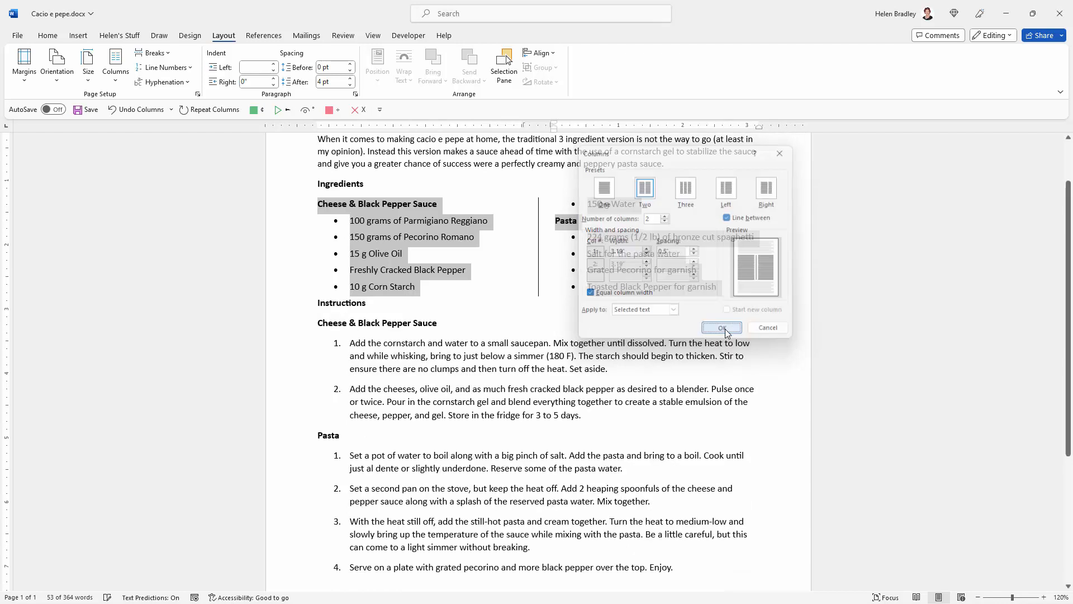
pyautogui.click(722, 327)
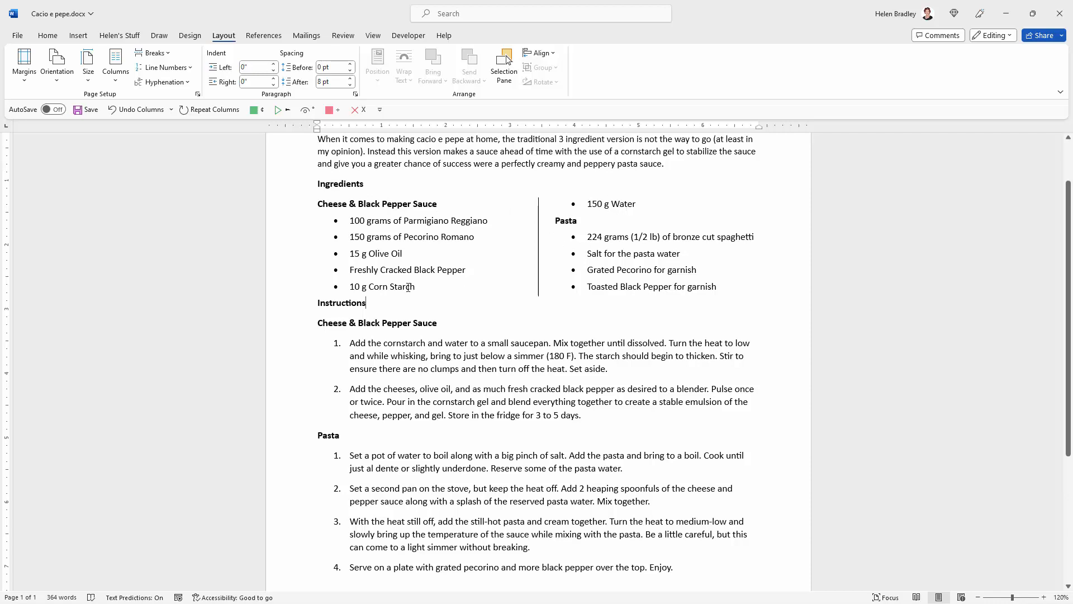
pyautogui.moveTo(500, 241)
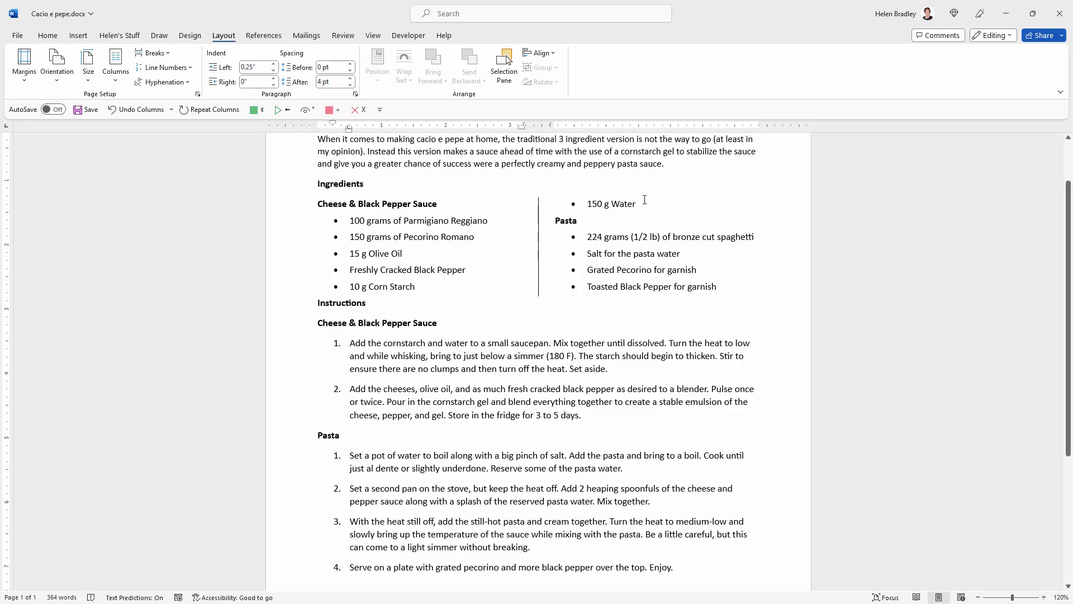
# Insert a column break before the '150 g Water' item.
pyautogui.click(635, 204)
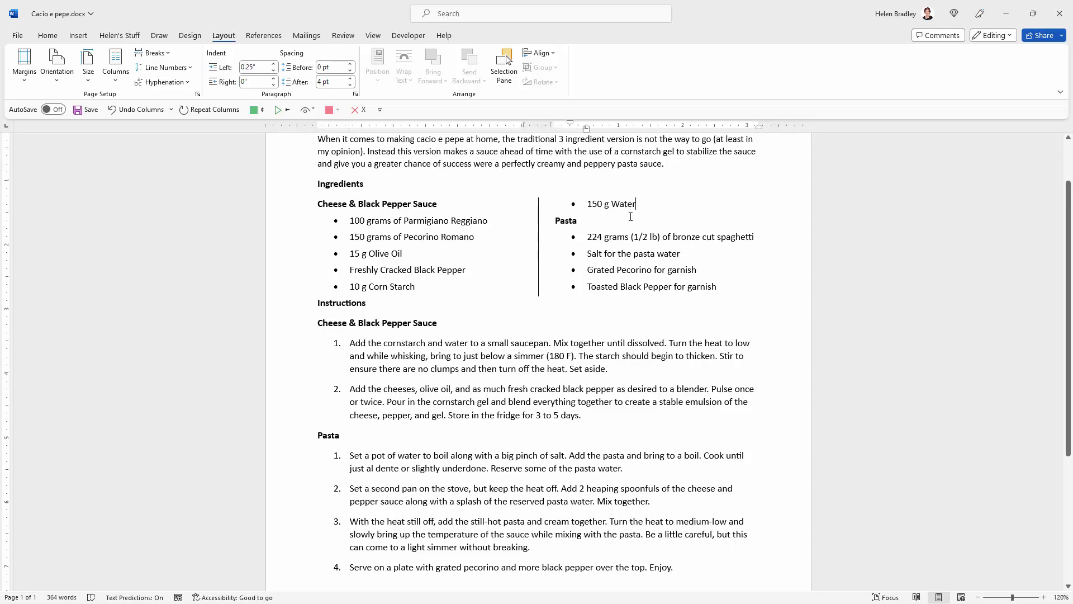
pyautogui.moveTo(509, 268)
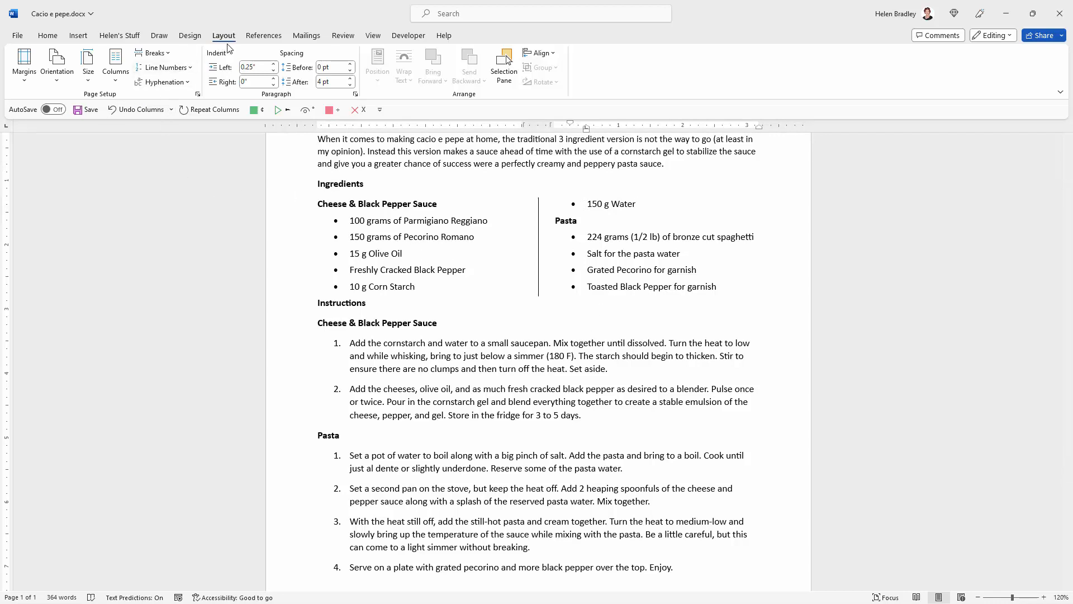
pyautogui.moveTo(155, 52)
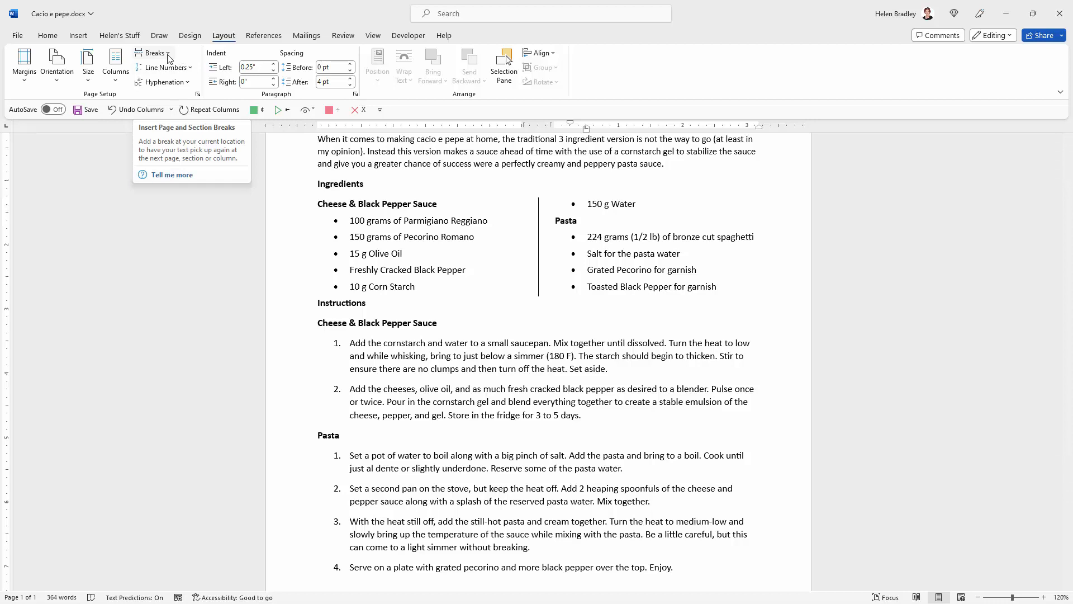
pyautogui.click(154, 52)
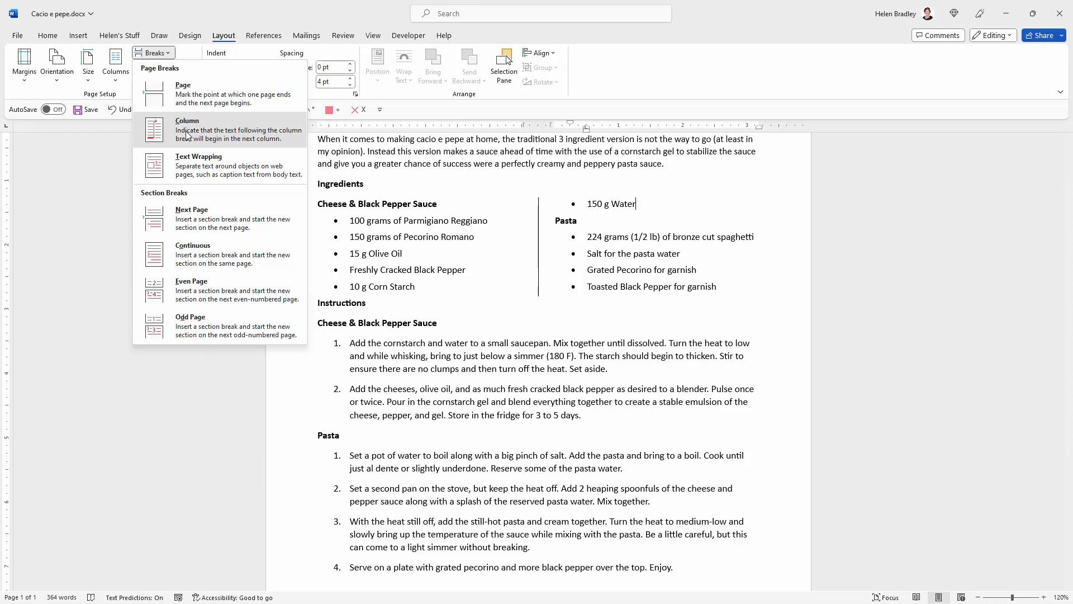
pyautogui.click(188, 129)
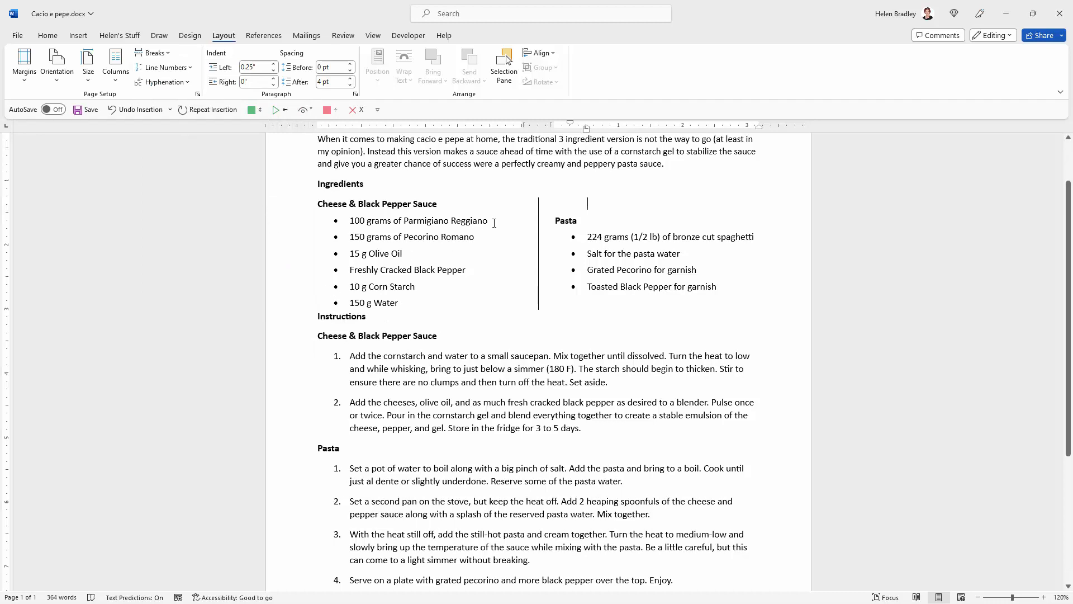
pyautogui.moveTo(404, 252)
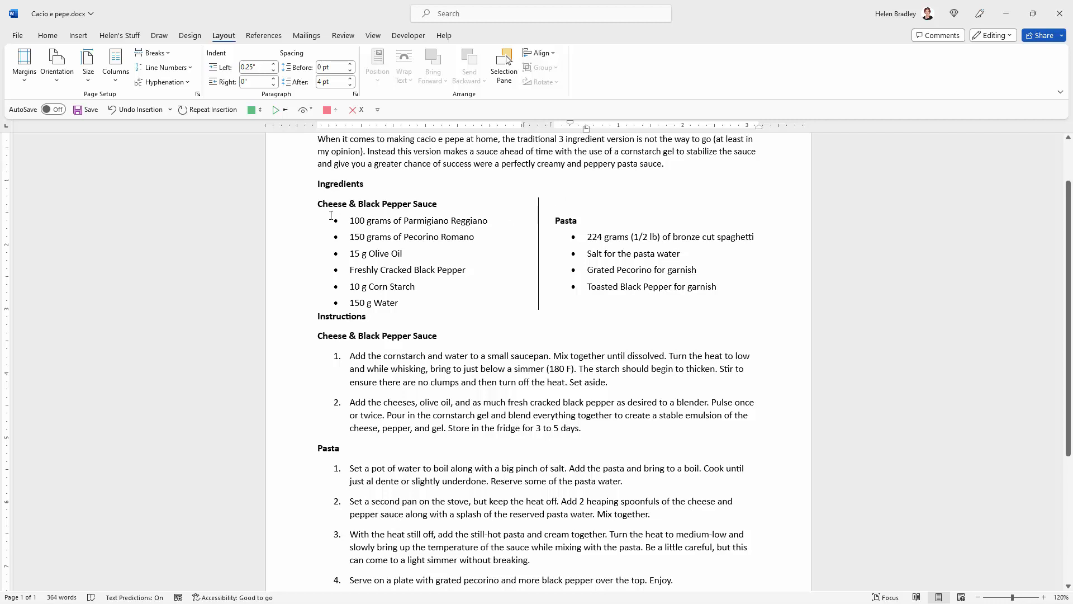
pyautogui.moveTo(460, 203)
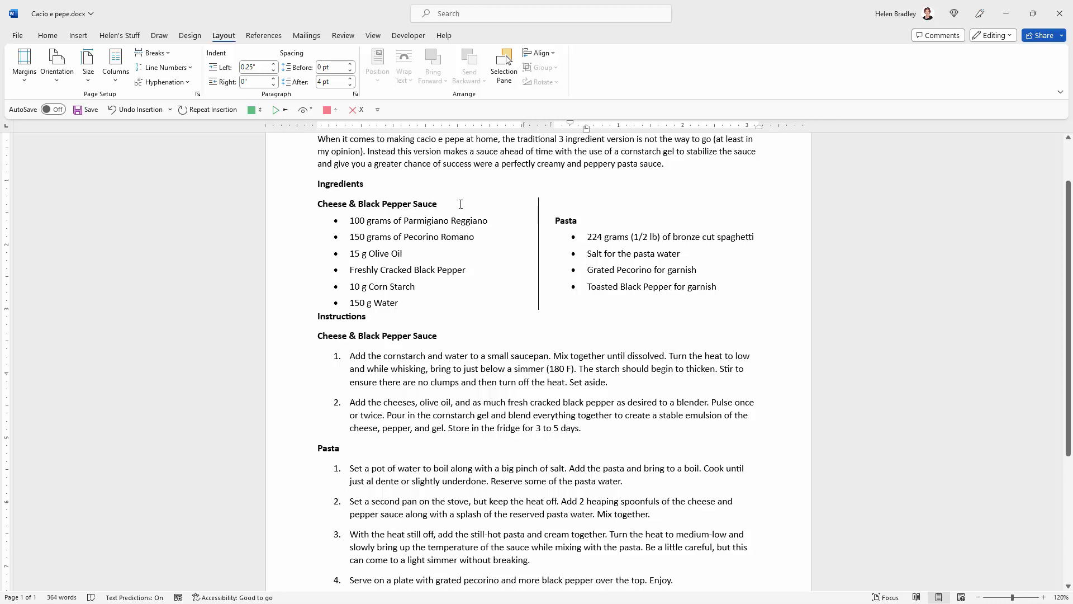
pyautogui.moveTo(583, 197)
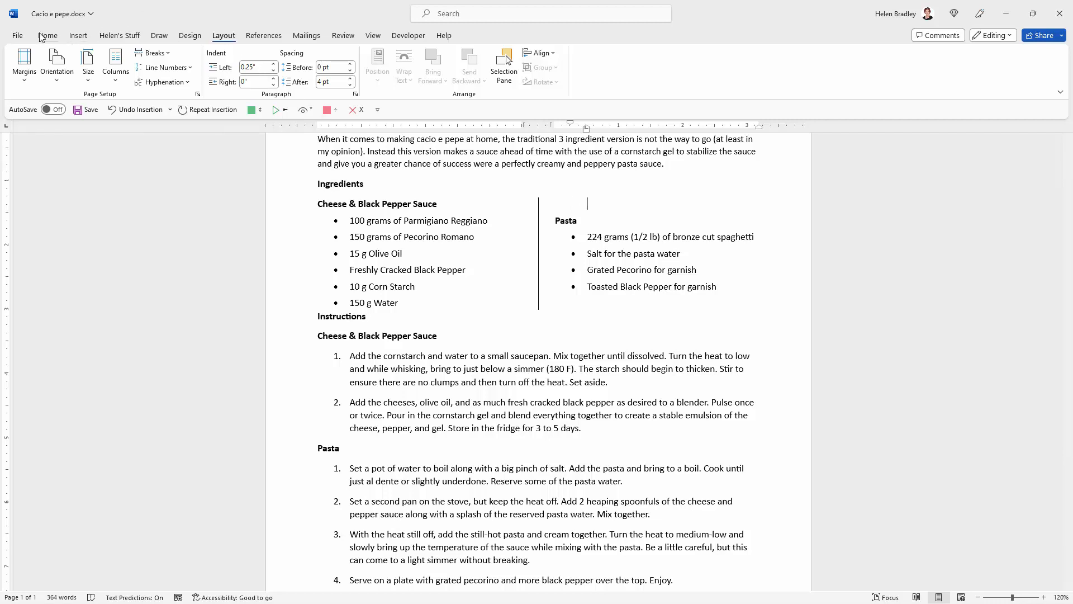
# Show paragraph marks and open the Paragraph dialog for the Pasta heading.
pyautogui.click(47, 35)
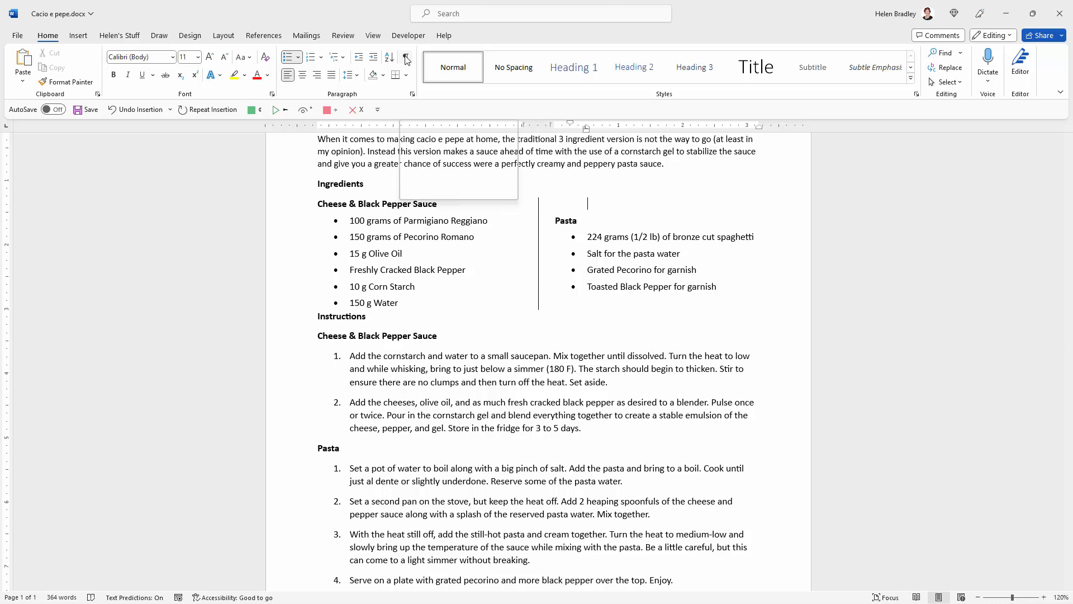
pyautogui.click(406, 57)
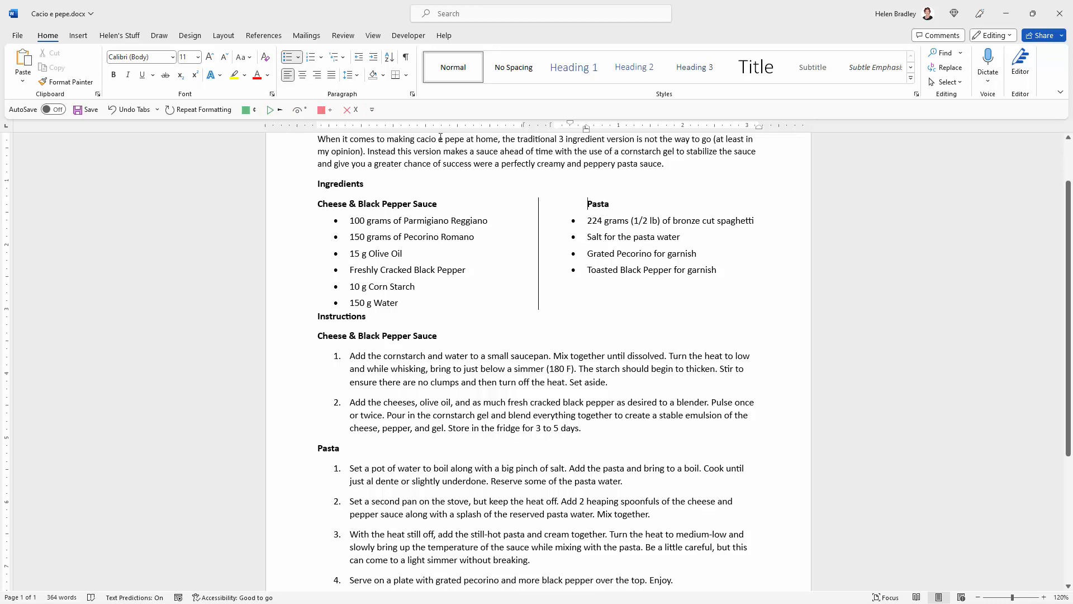
pyautogui.click(411, 94)
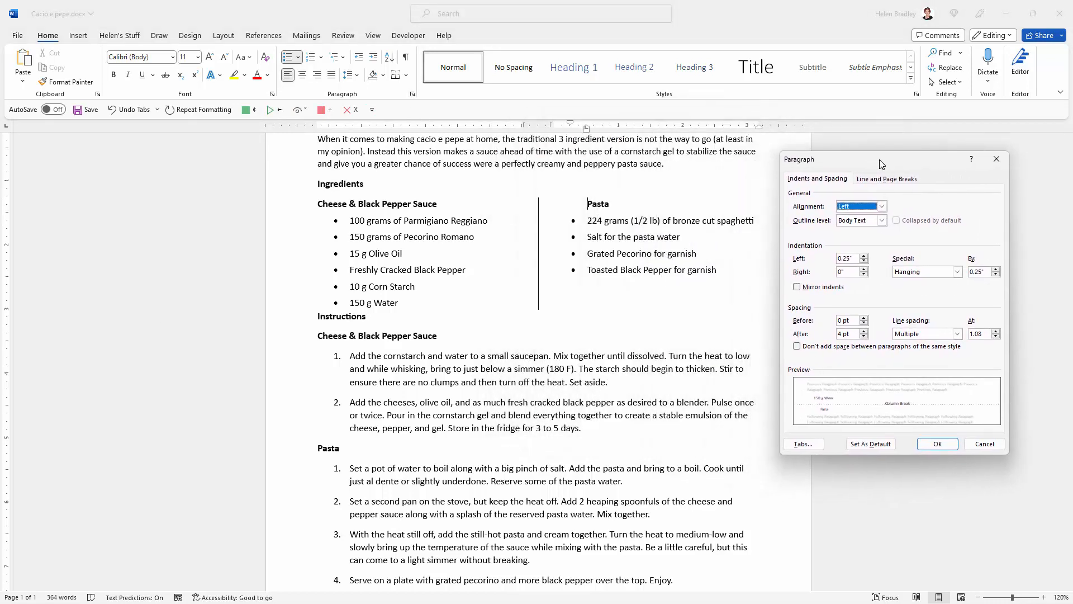
pyautogui.moveTo(820, 265)
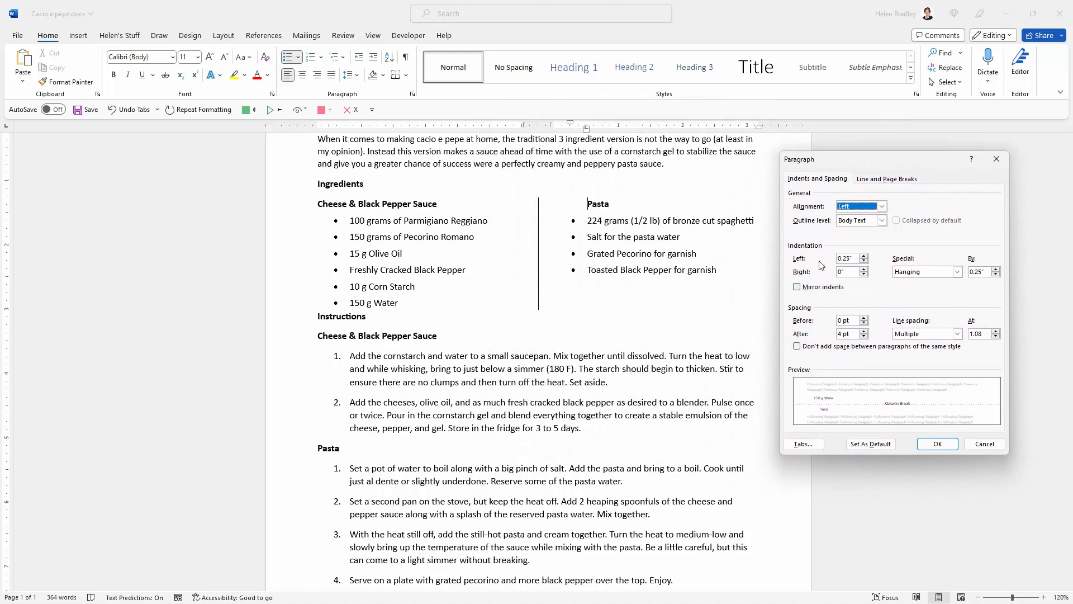
# Set the Pasta heading's left indentation to 0.
pyautogui.click(848, 258)
pyautogui.write('0')
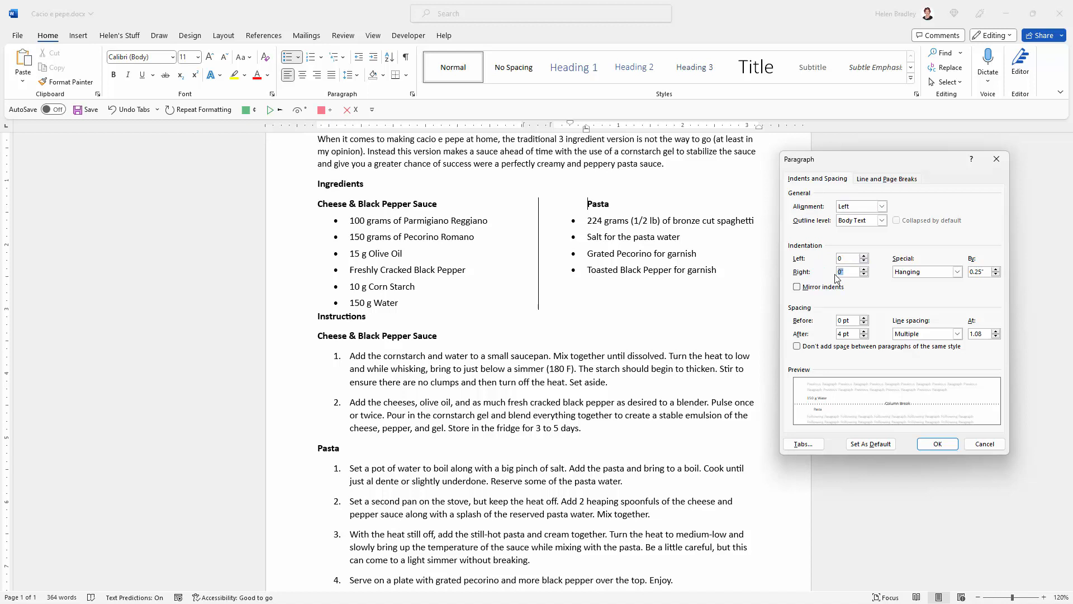
pyautogui.click(936, 443)
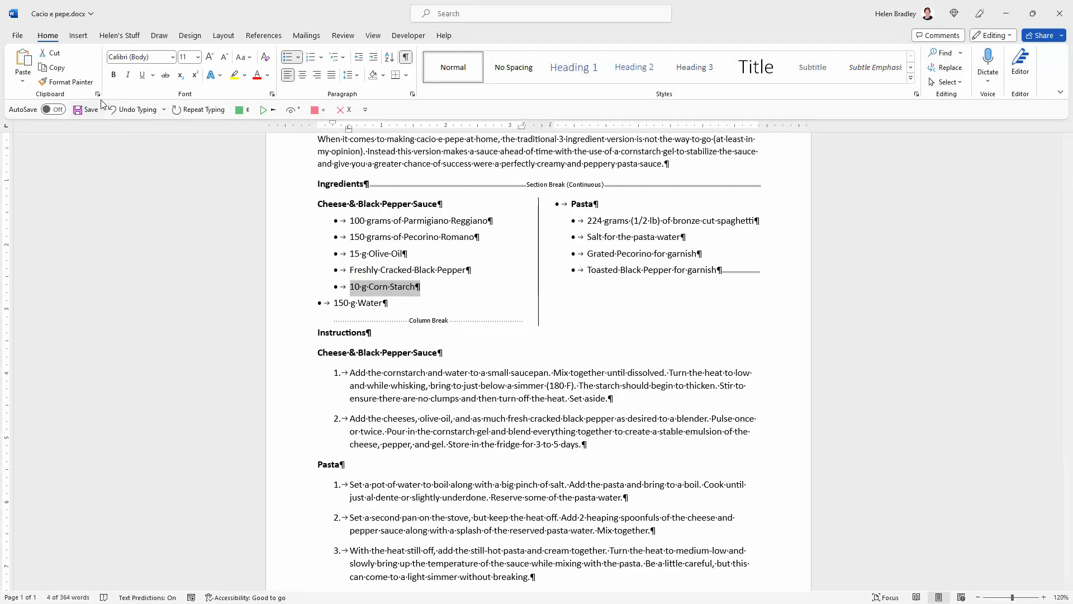
# Format-paint '10 g Corn Starch' onto '150 g Water', then hide formatting marks.
pyautogui.click(66, 81)
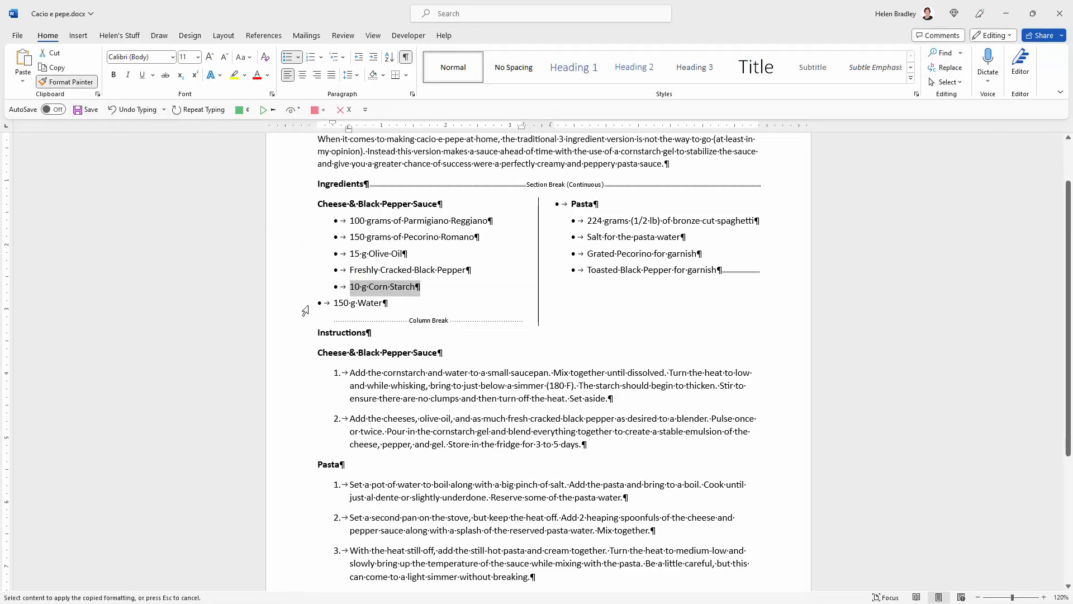
pyautogui.click(376, 302)
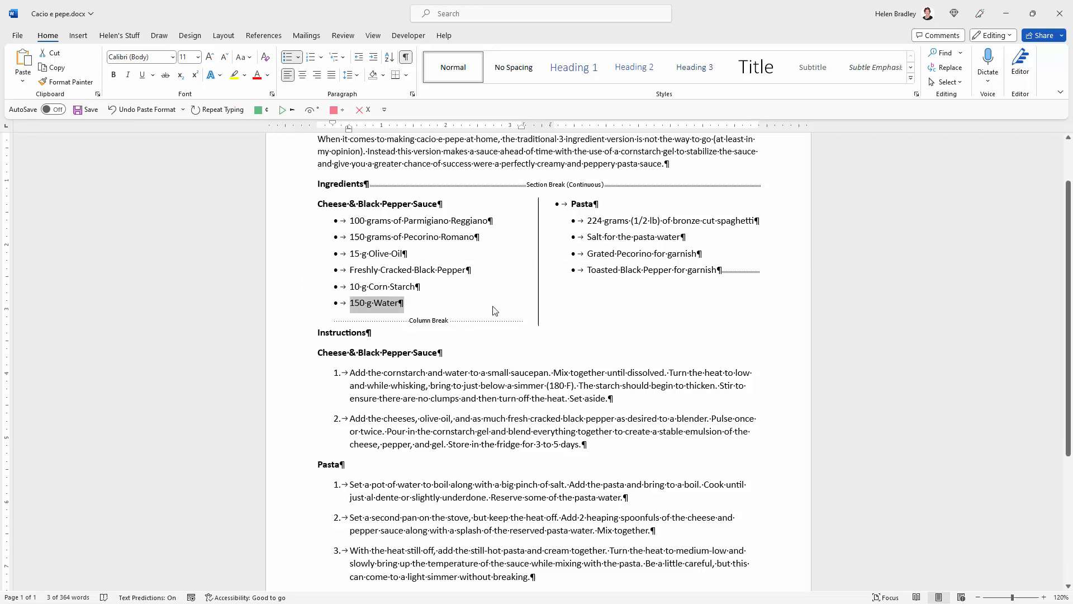
pyautogui.moveTo(405, 58)
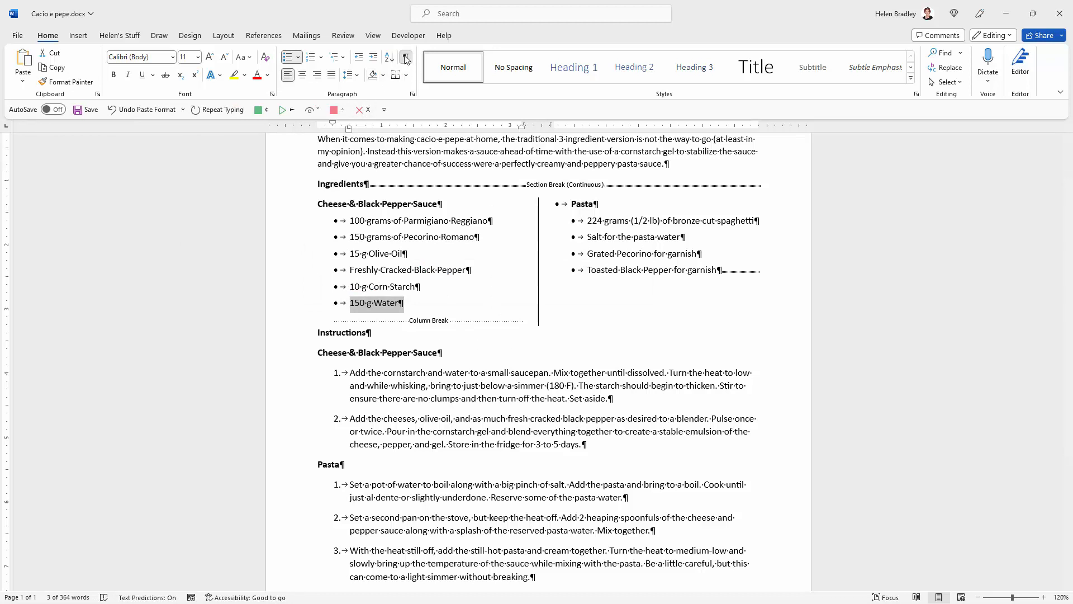
pyautogui.click(405, 57)
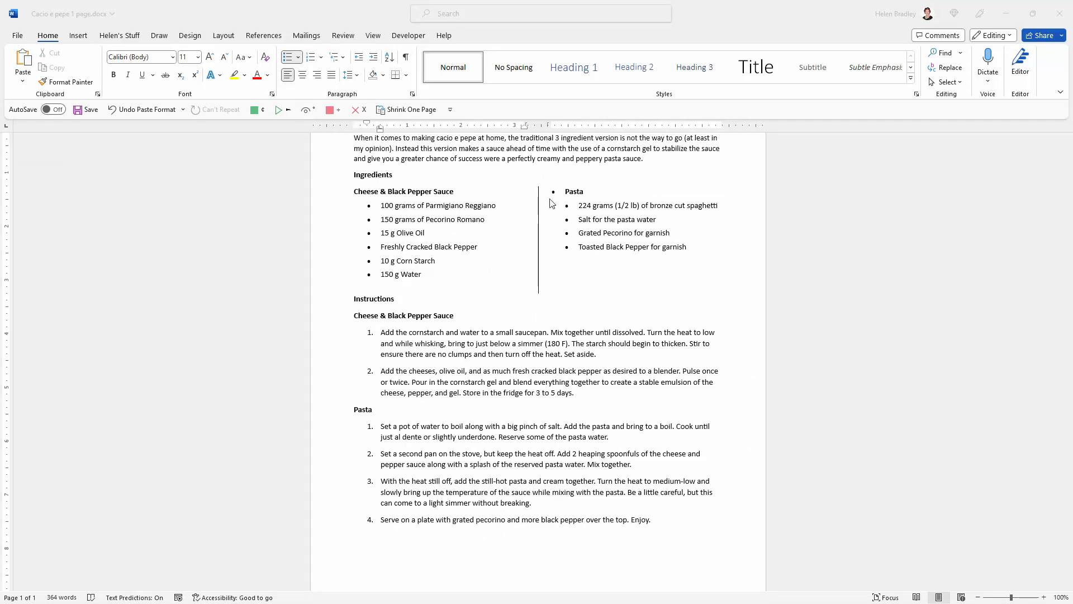
pyautogui.moveTo(569, 197)
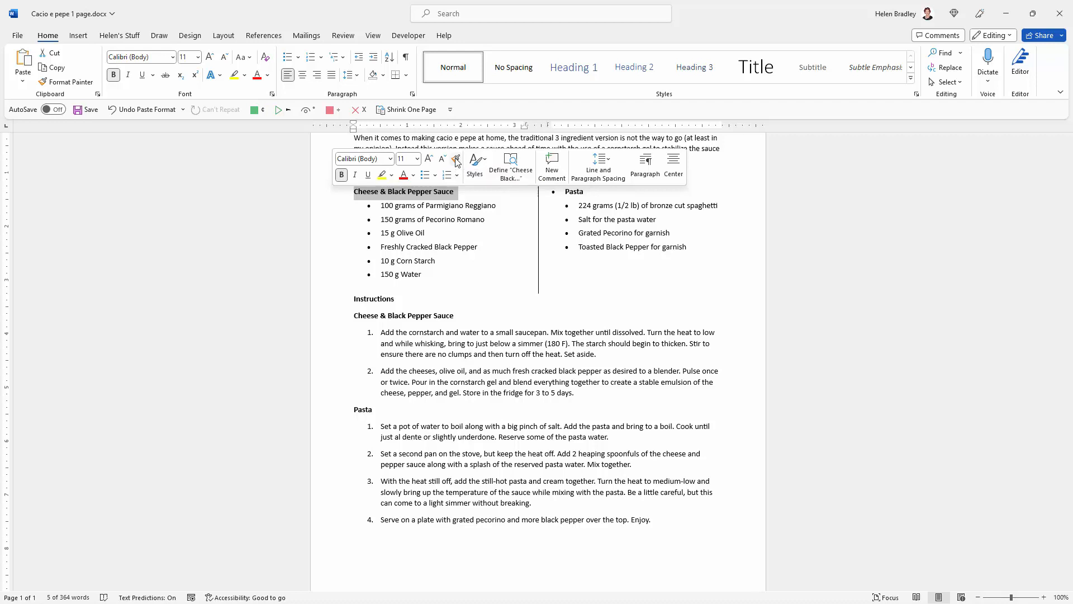
# Format-paint the Cheese & Black Pepper Sauce heading style onto the Pasta heading.
pyautogui.click(66, 81)
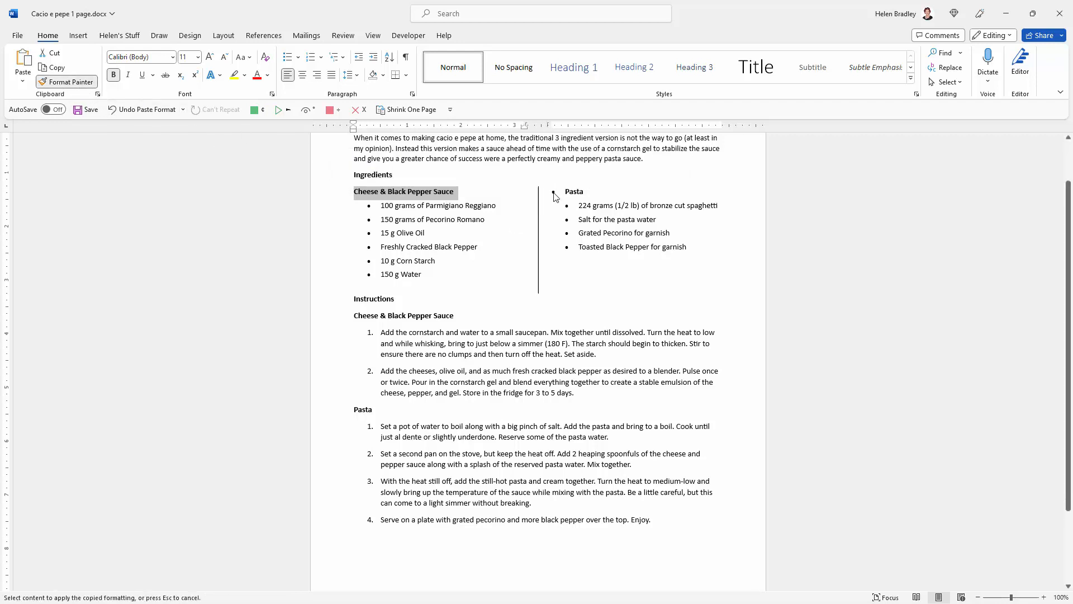
pyautogui.click(561, 191)
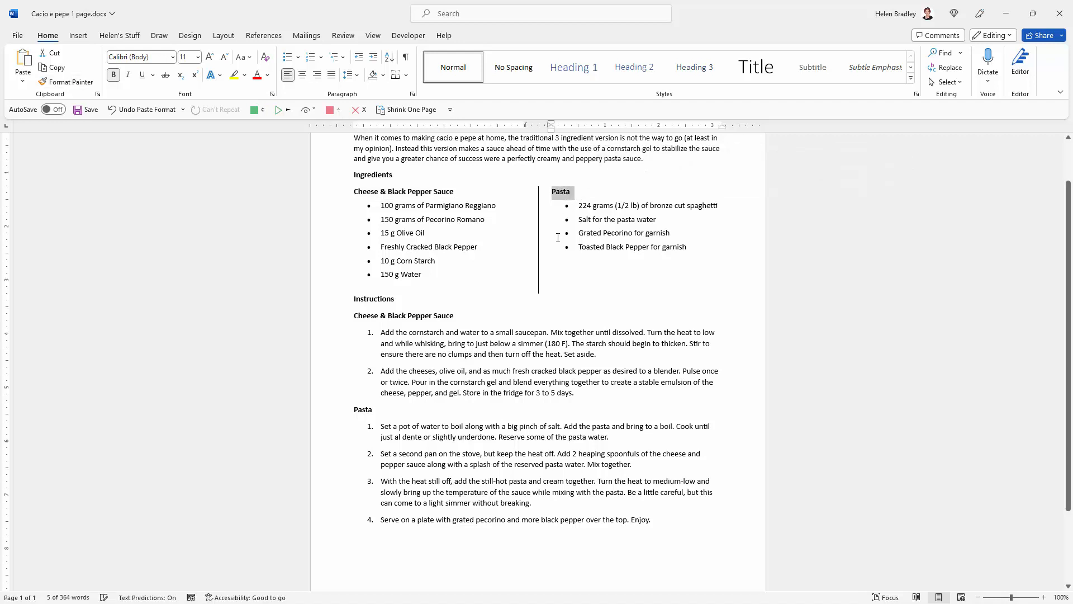
pyautogui.click(394, 298)
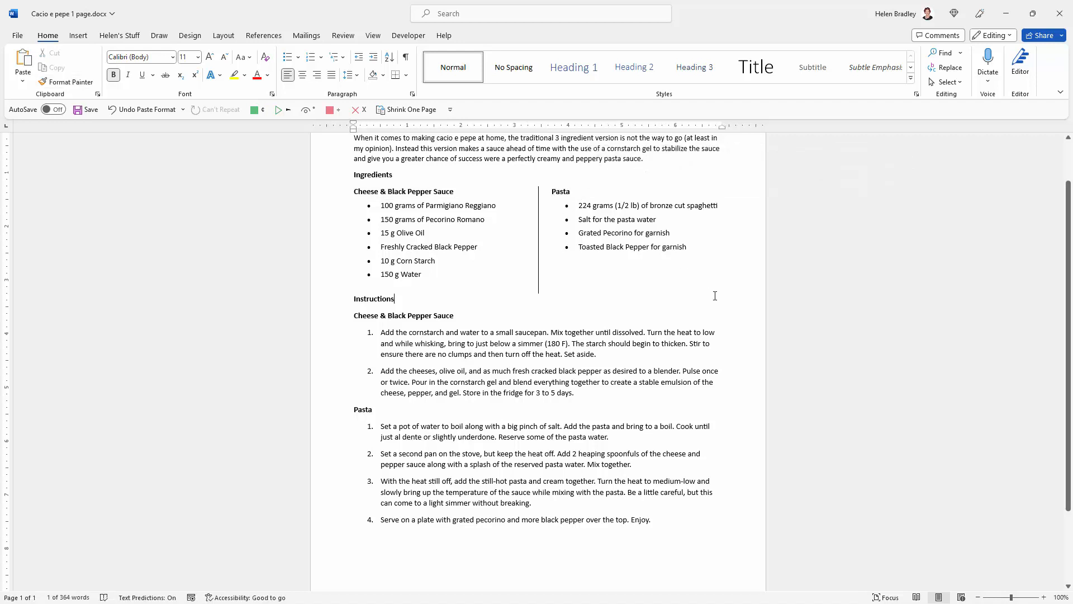
pyautogui.scroll(3)
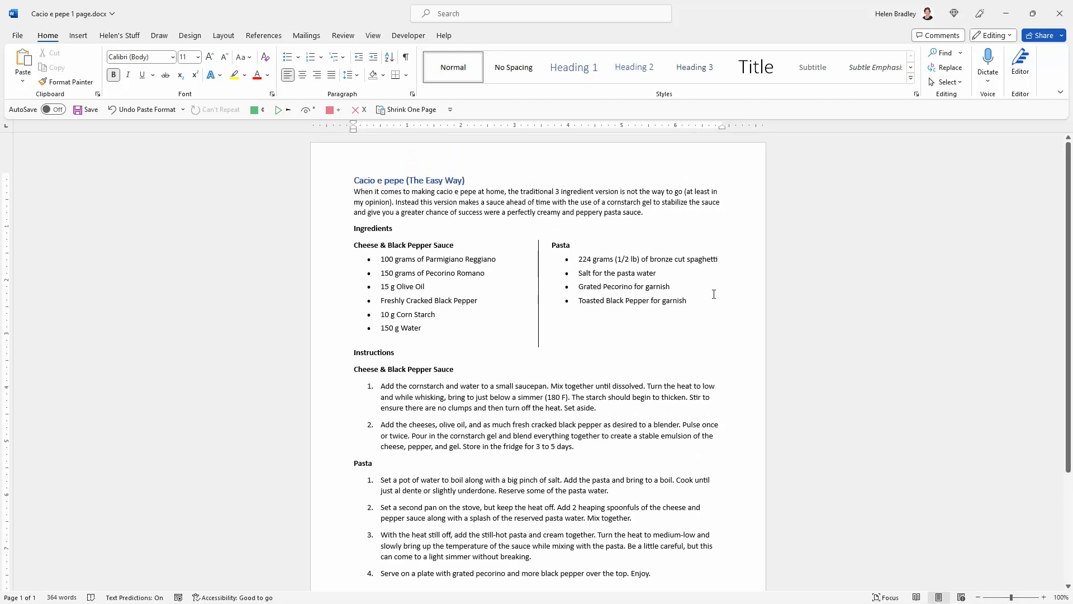
pyautogui.scroll(-3)
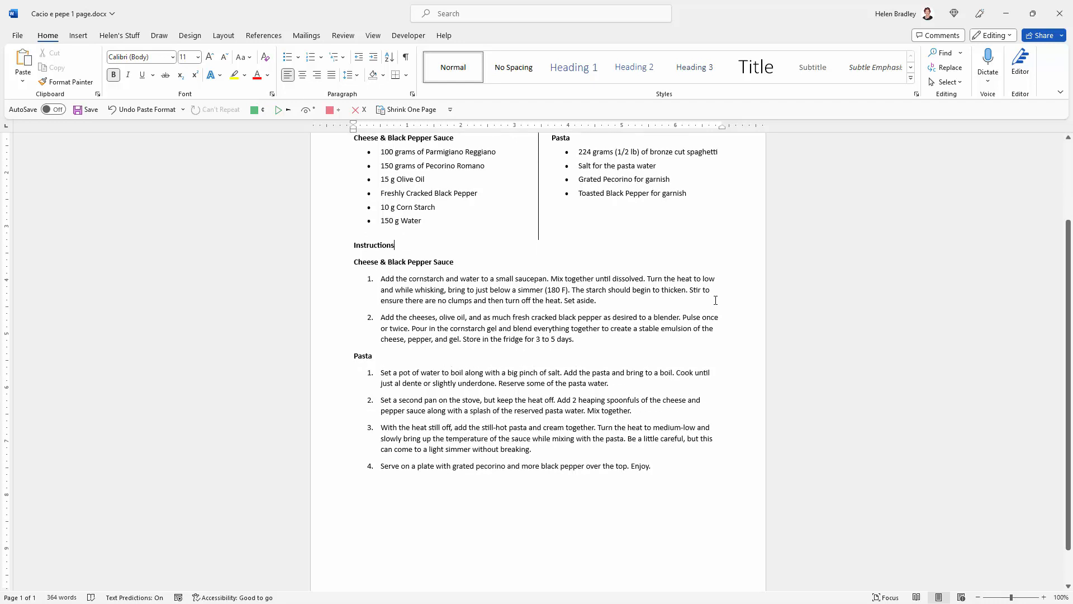
pyautogui.scroll(-3)
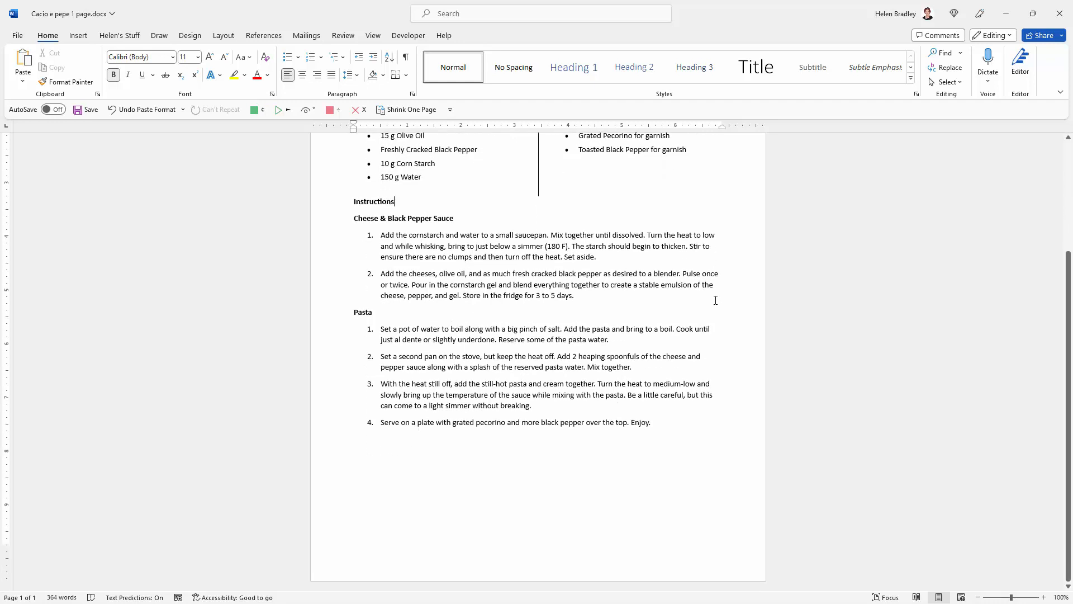
pyautogui.scroll(3)
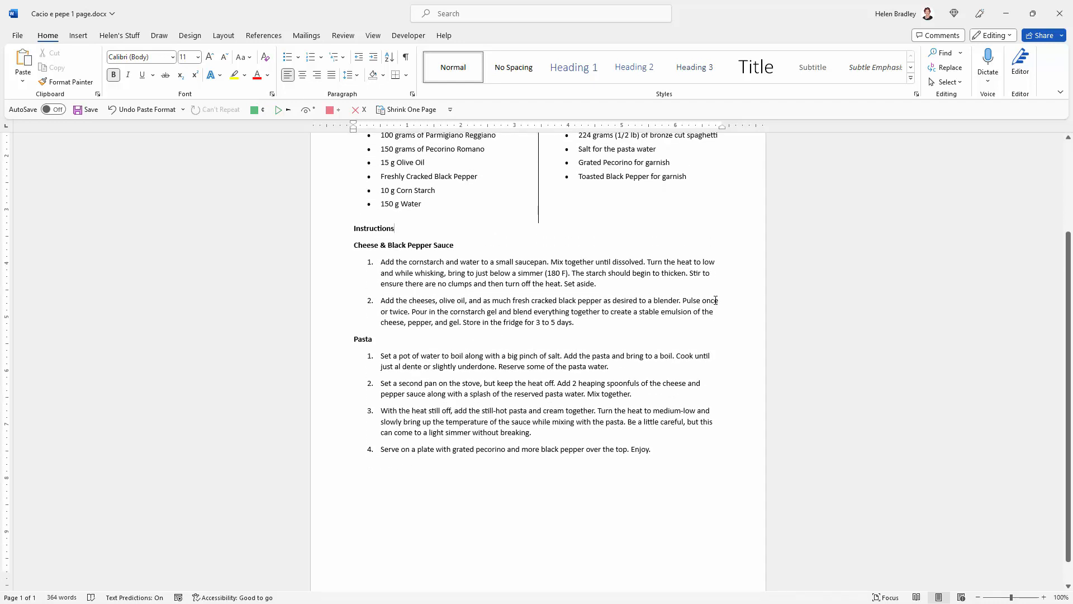
pyautogui.scroll(3)
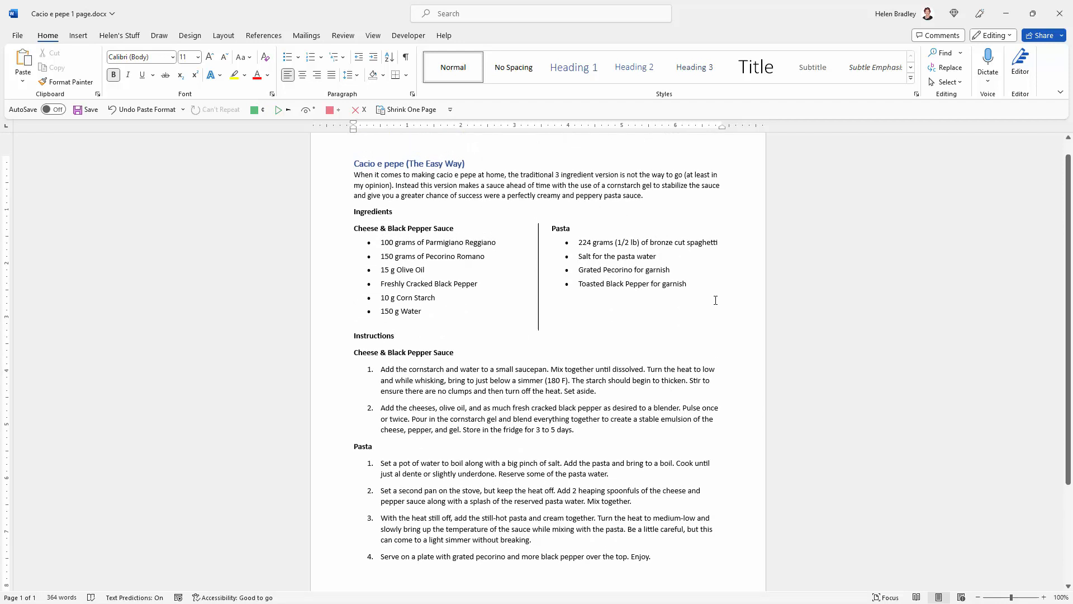
pyautogui.click(394, 336)
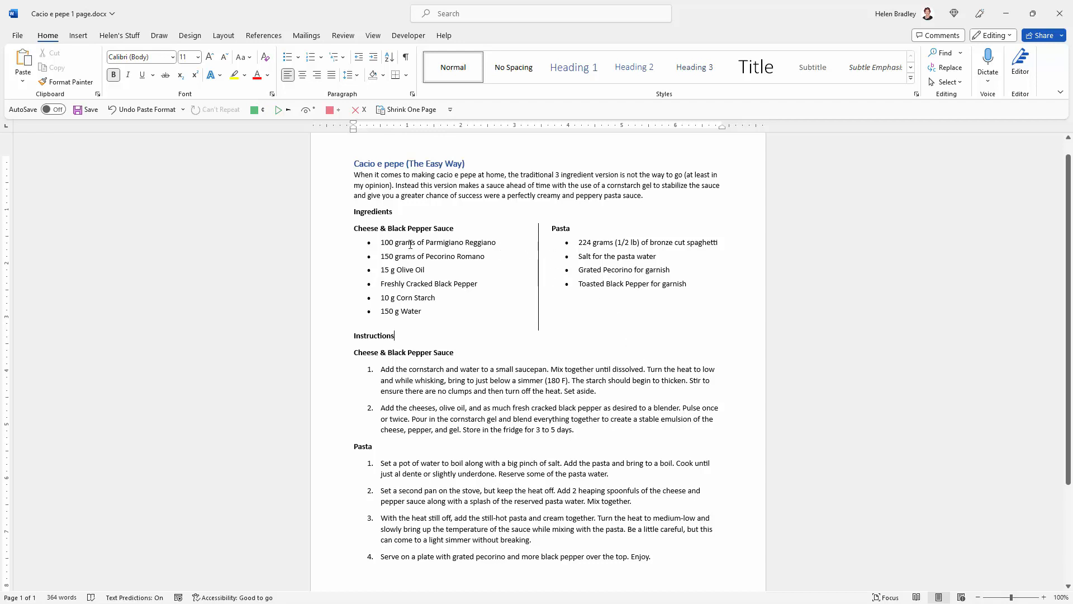
pyautogui.moveTo(463, 338)
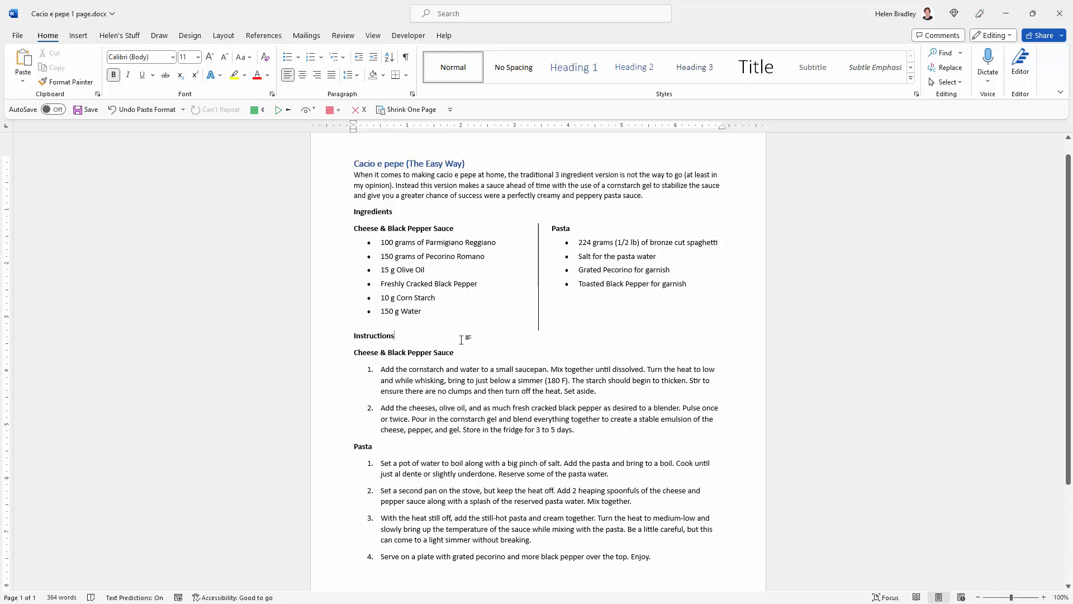
pyautogui.moveTo(538, 400)
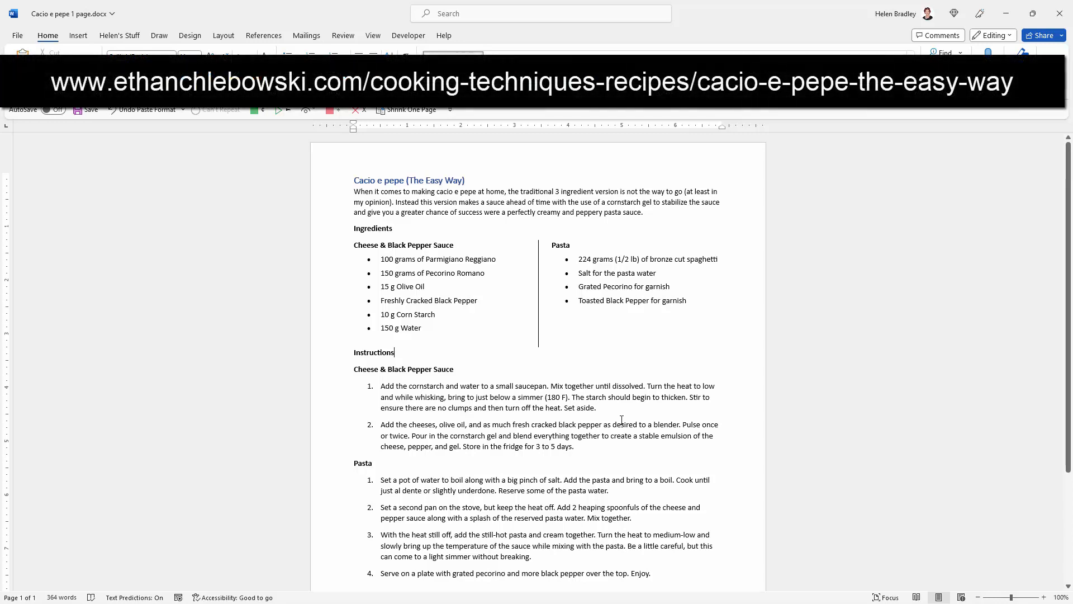
pyautogui.scroll(-3)
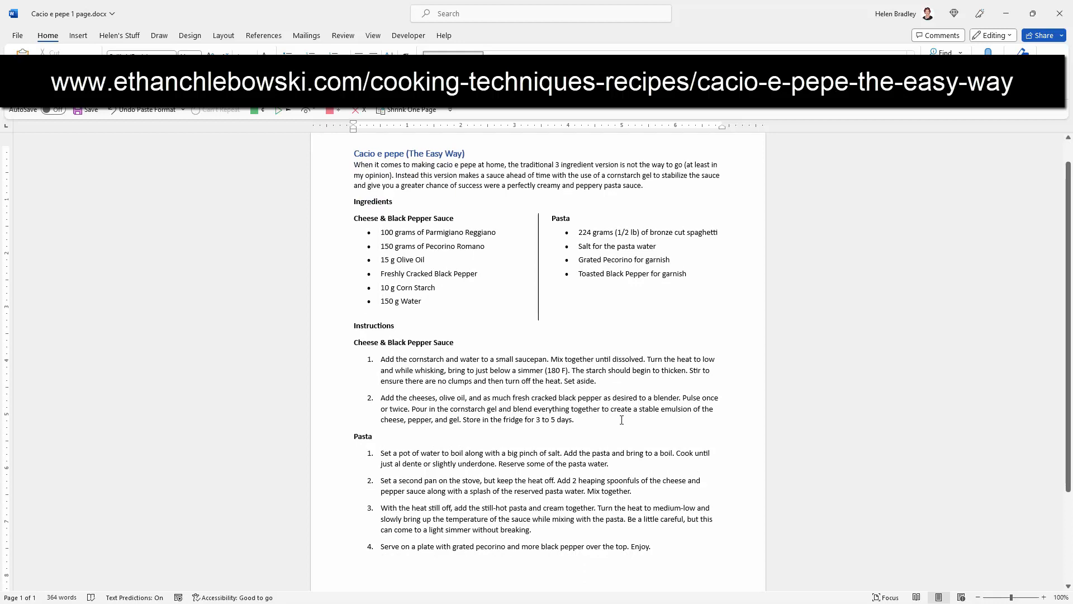
pyautogui.click(394, 326)
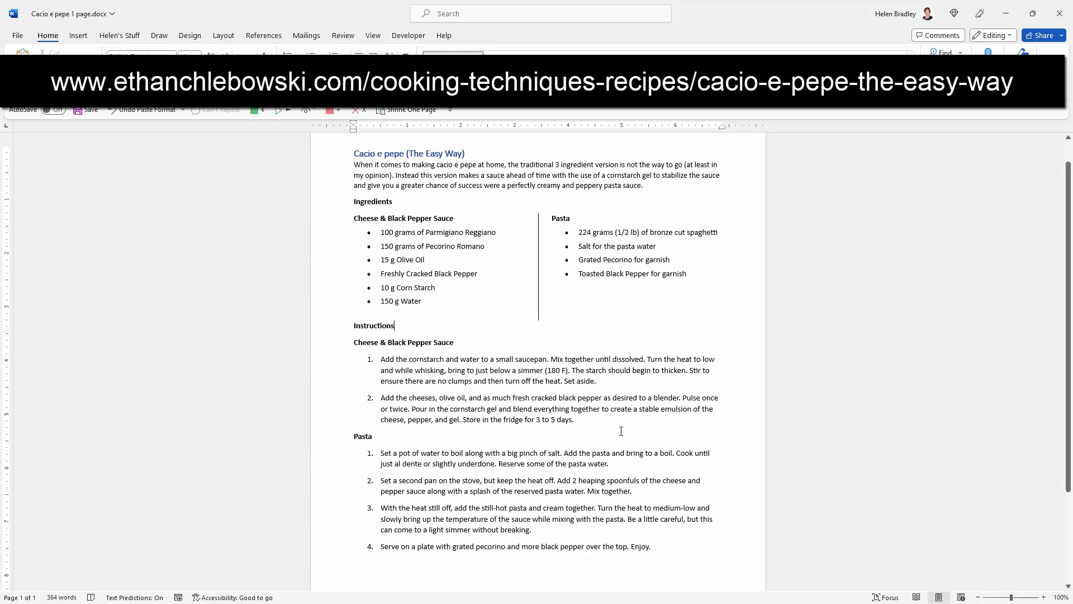